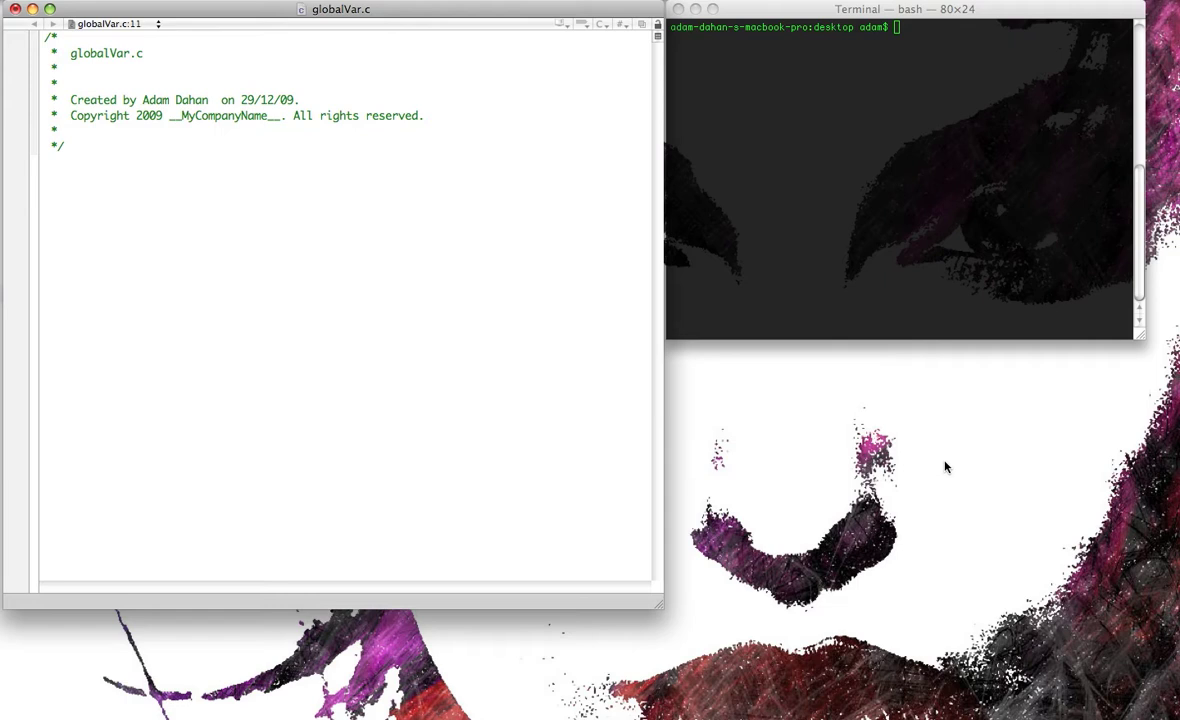
Add #include <stdio.h> at the top of globalVar.c below the header comment.
left_click(44, 192)
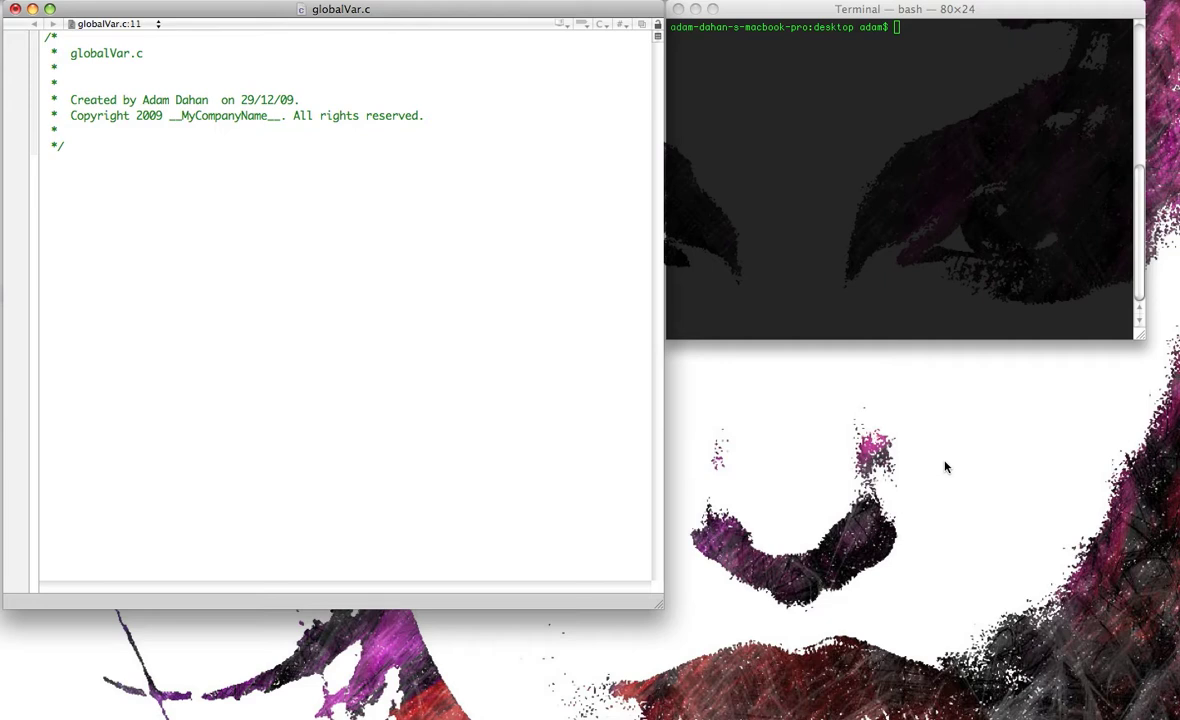
type("#include <stdio.g")
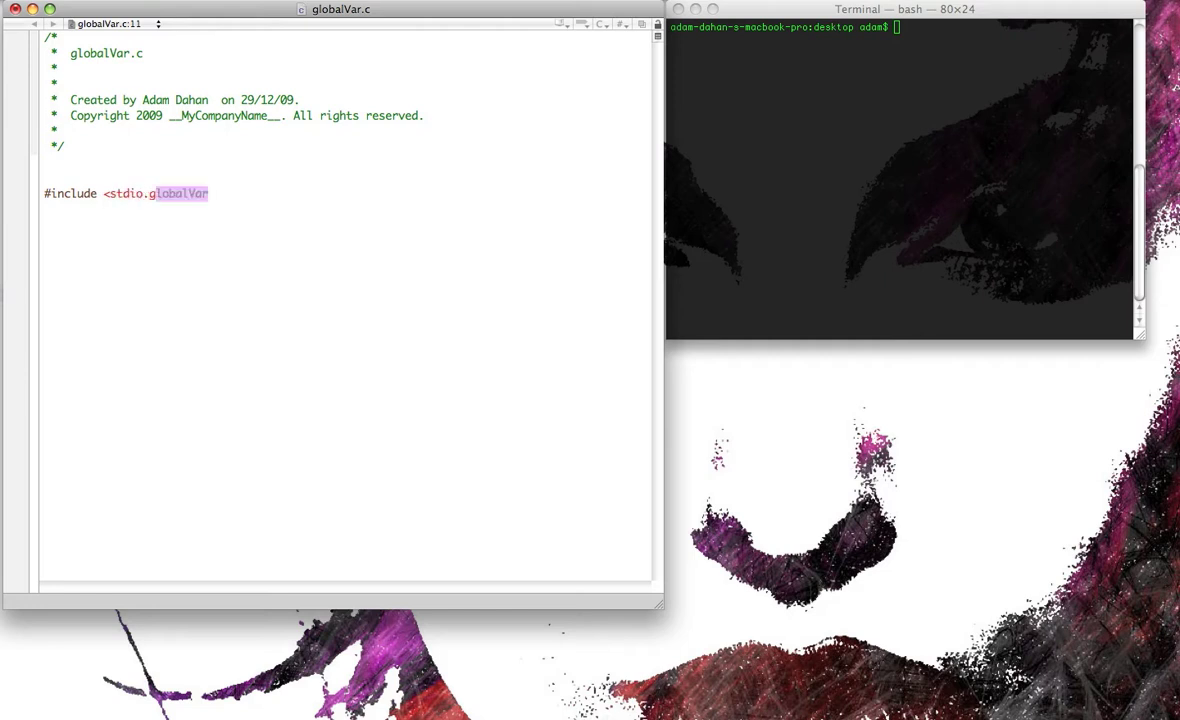
type("h>")
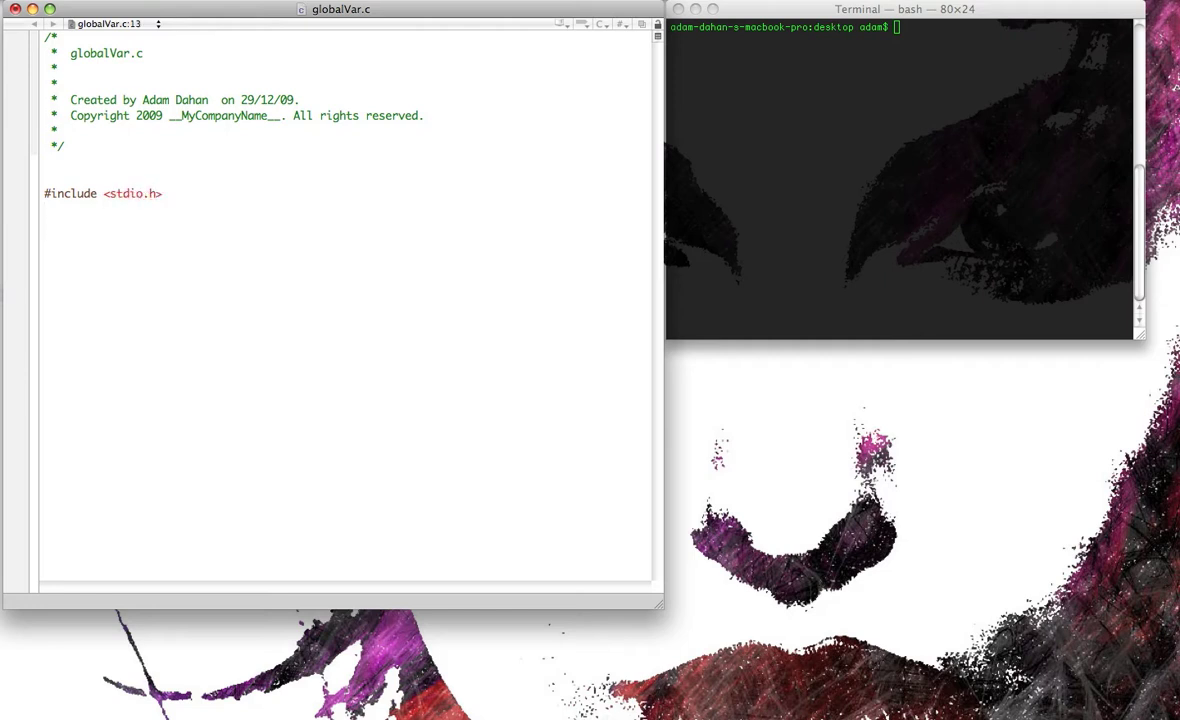
Declare static int num = 100; and begin the next line with int.
type("static")
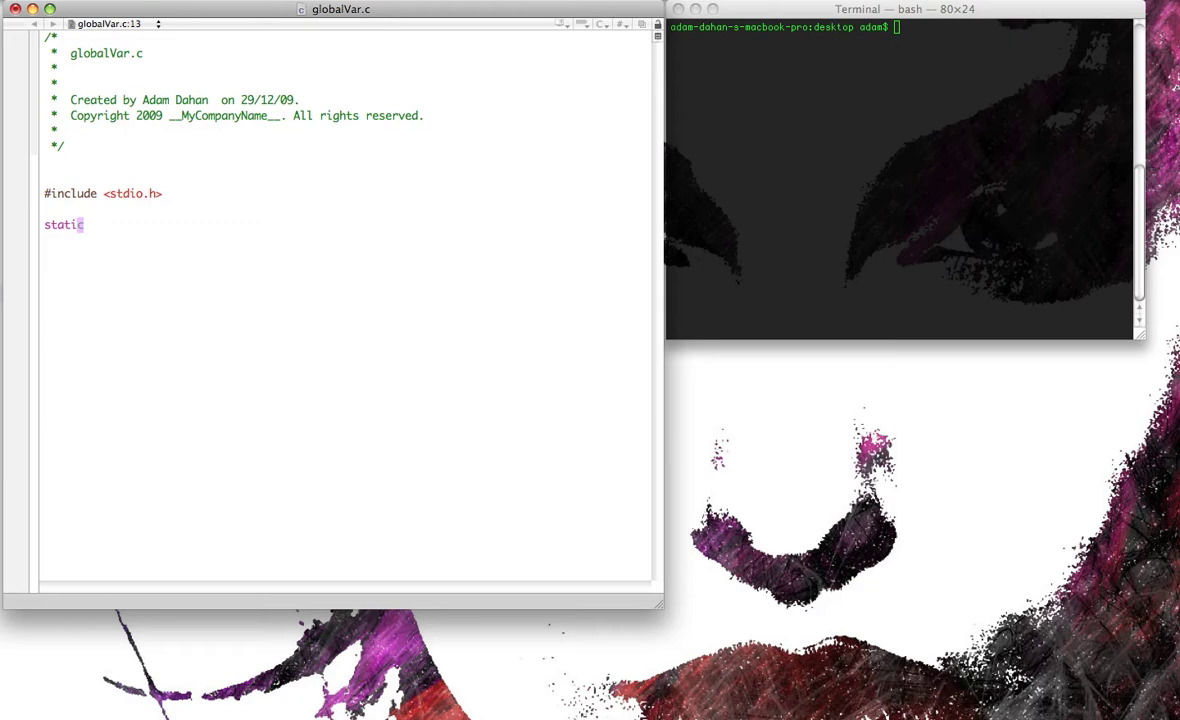
type("int num")
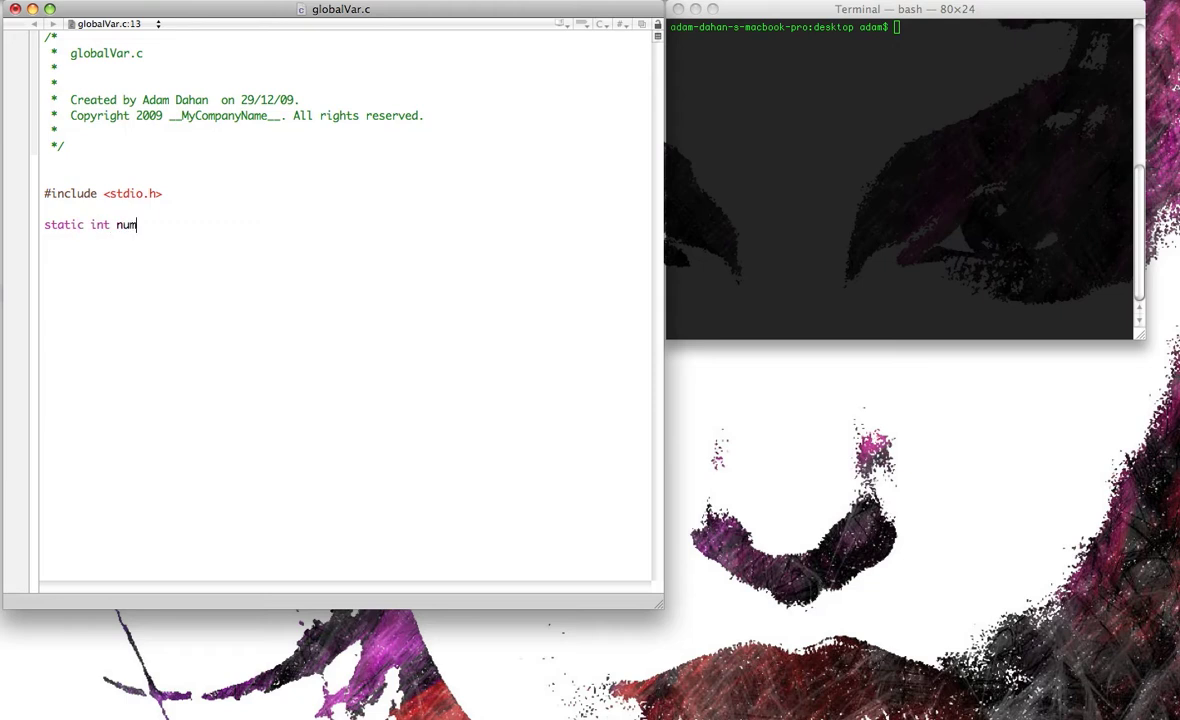
type("=")
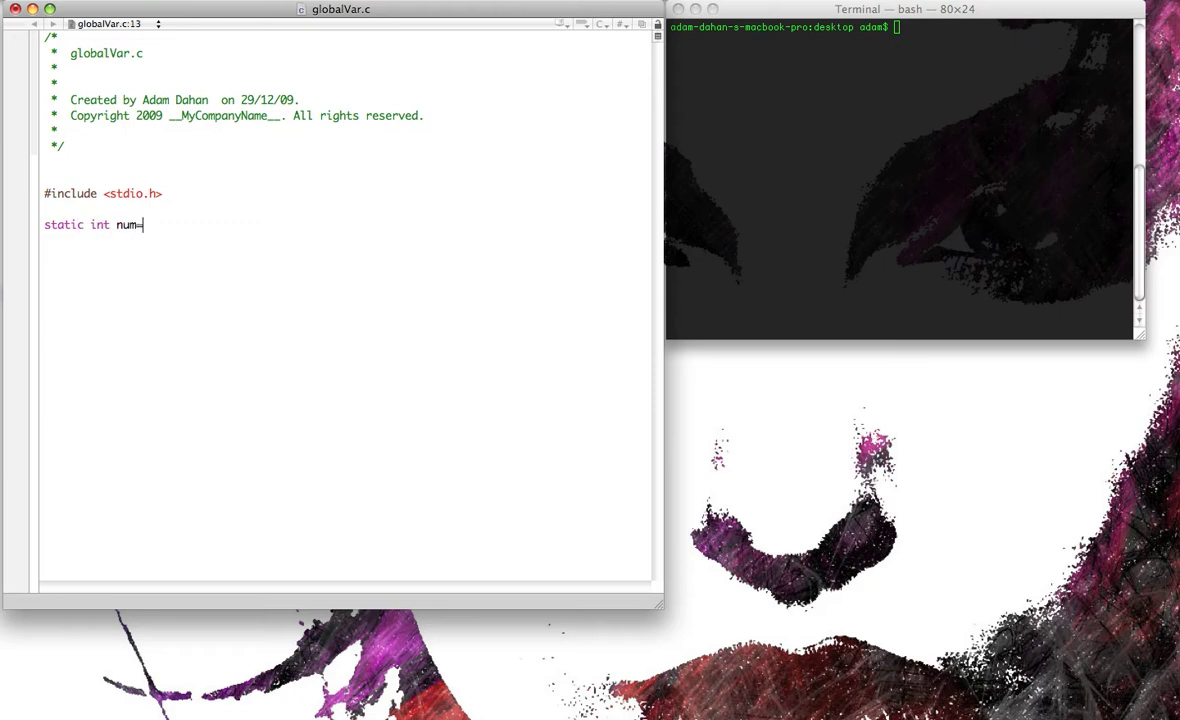
type("= 1")
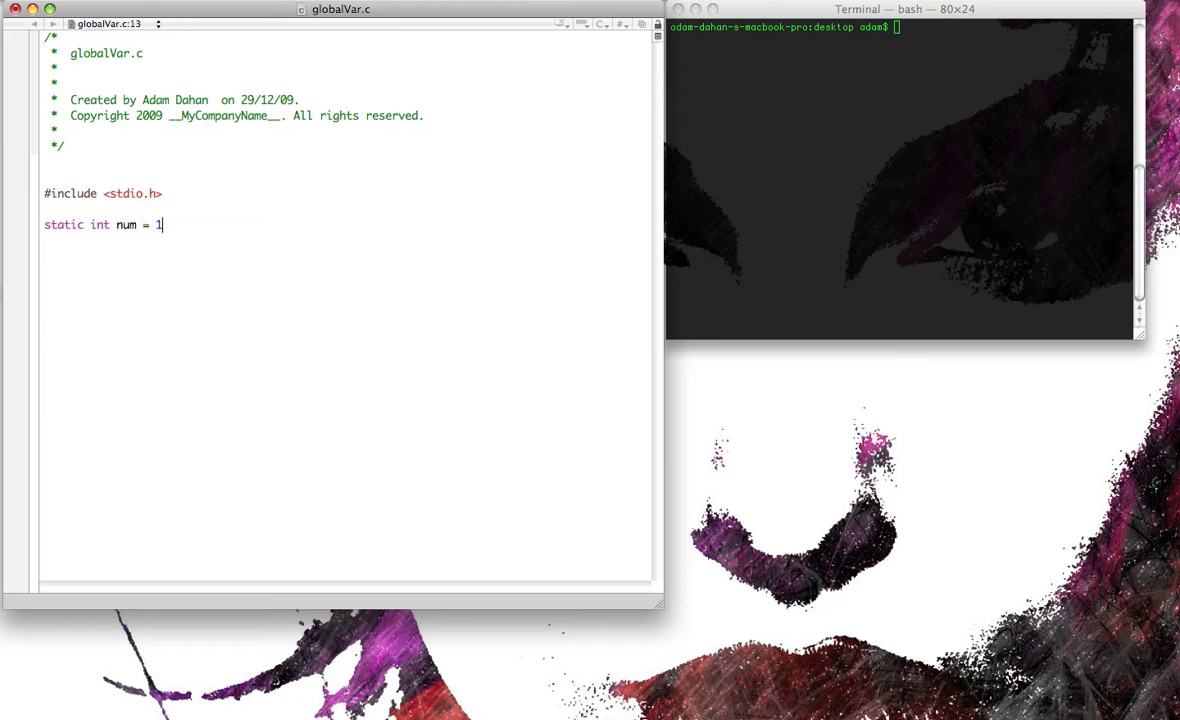
type("00;")
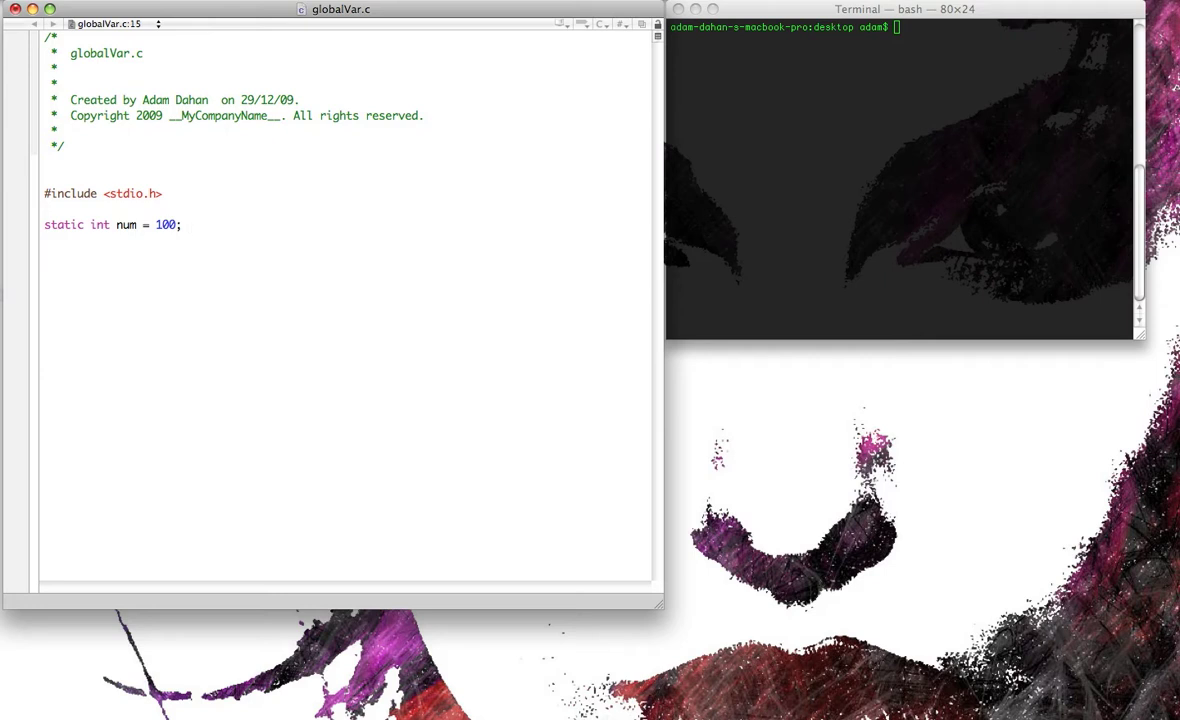
type("int")
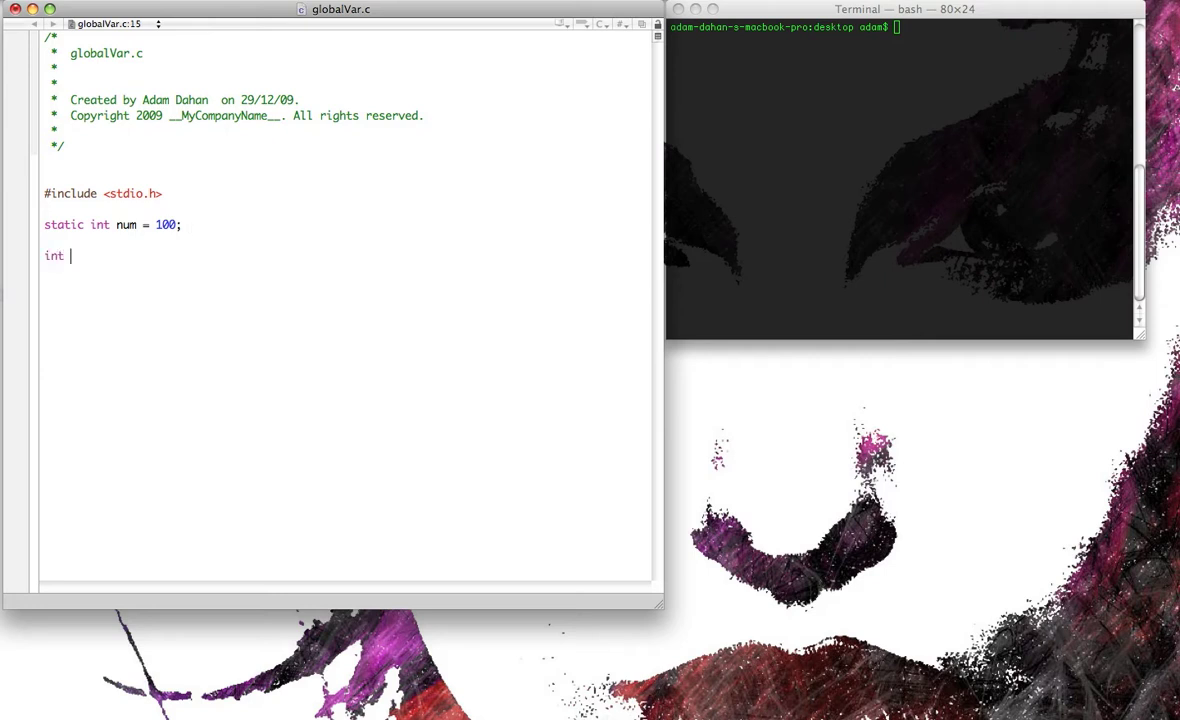
Write main() with a body declaring num as an extern int.
type("main()")
type("{")
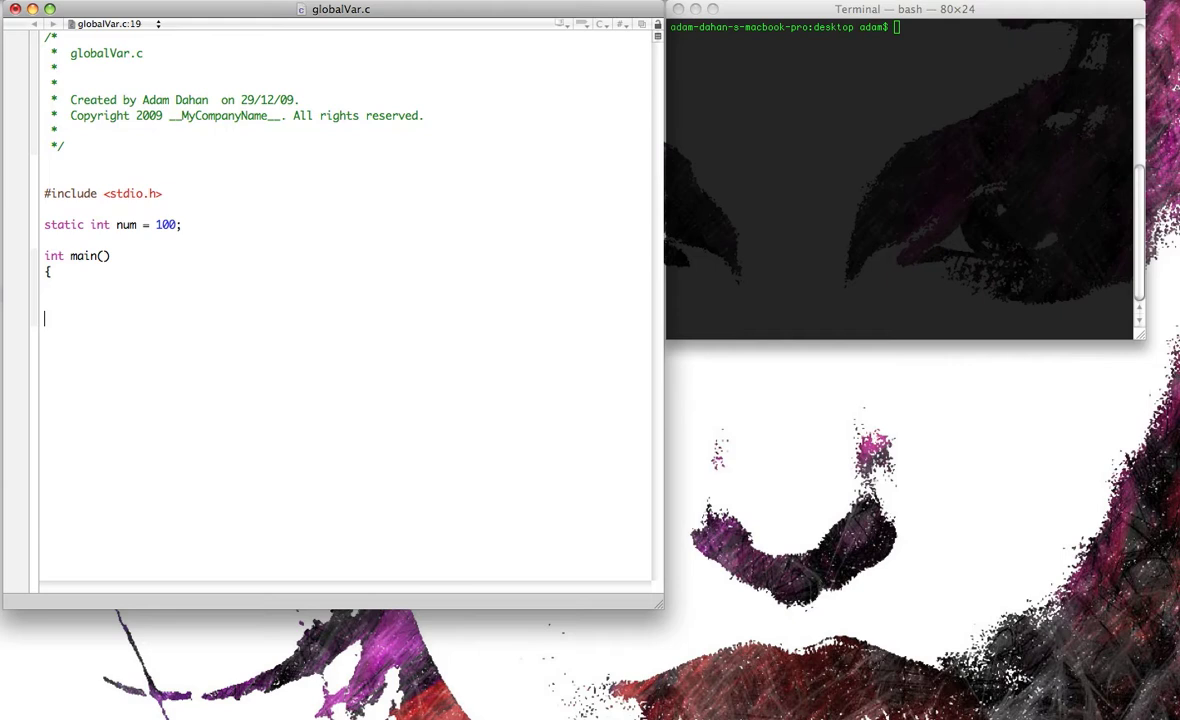
type("}")
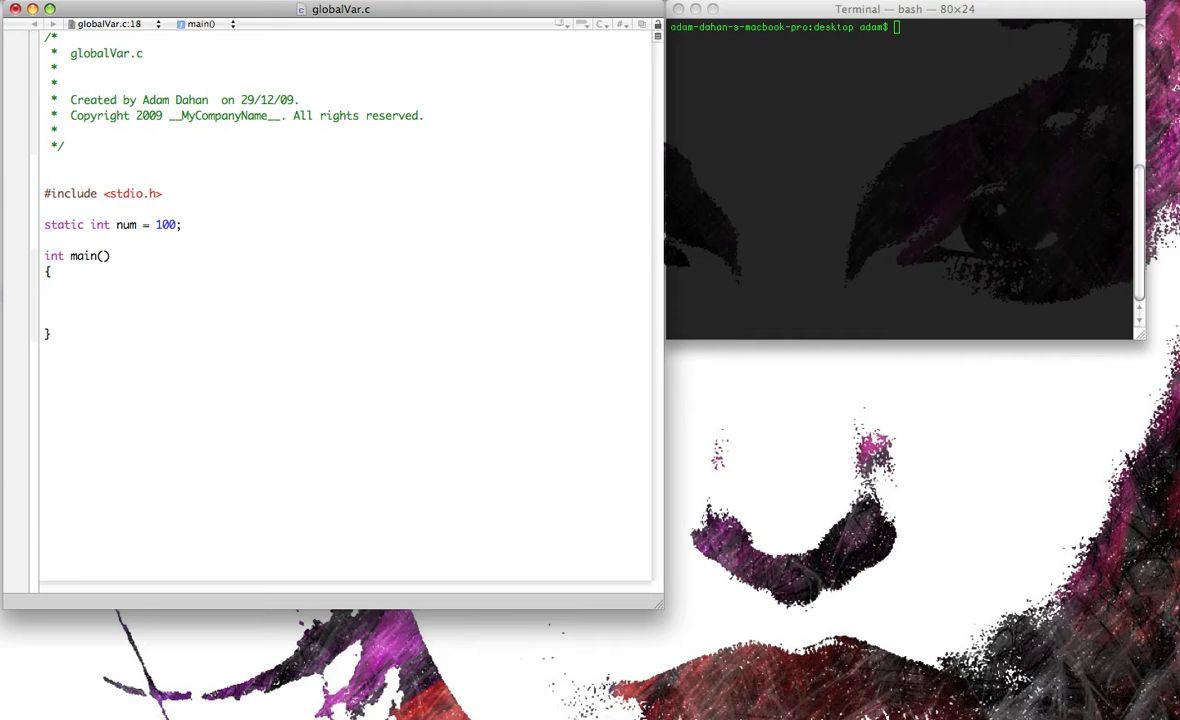
type("extern")
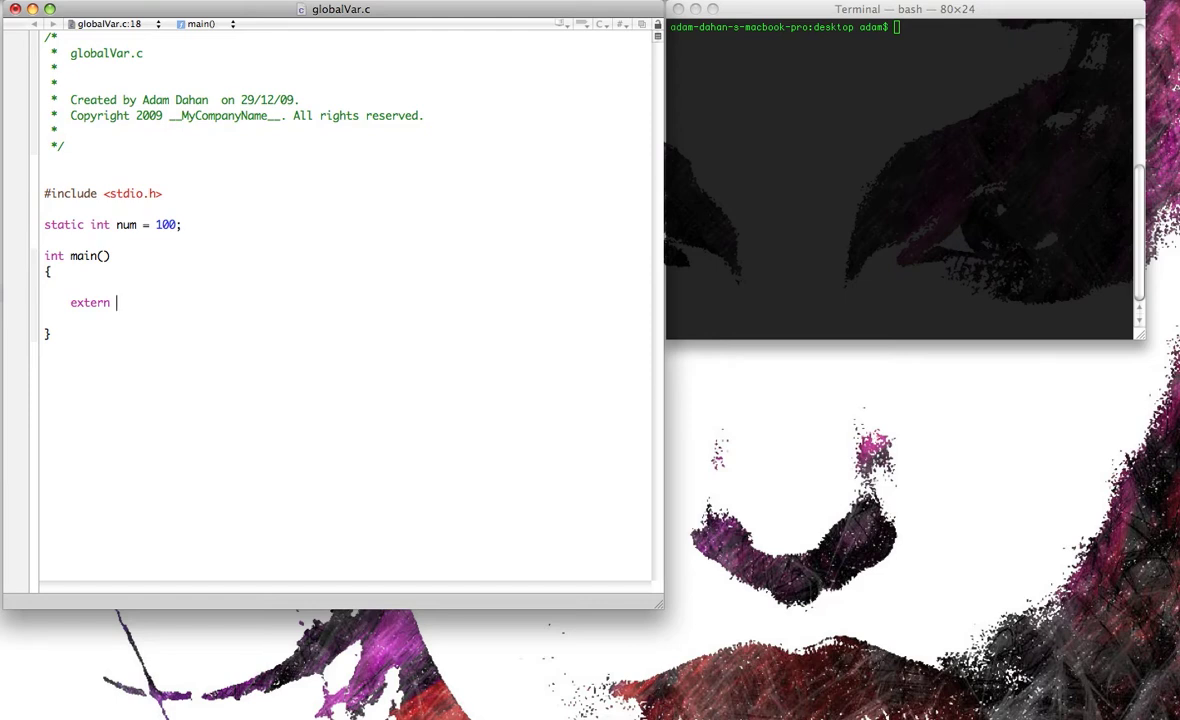
type("int sum;")
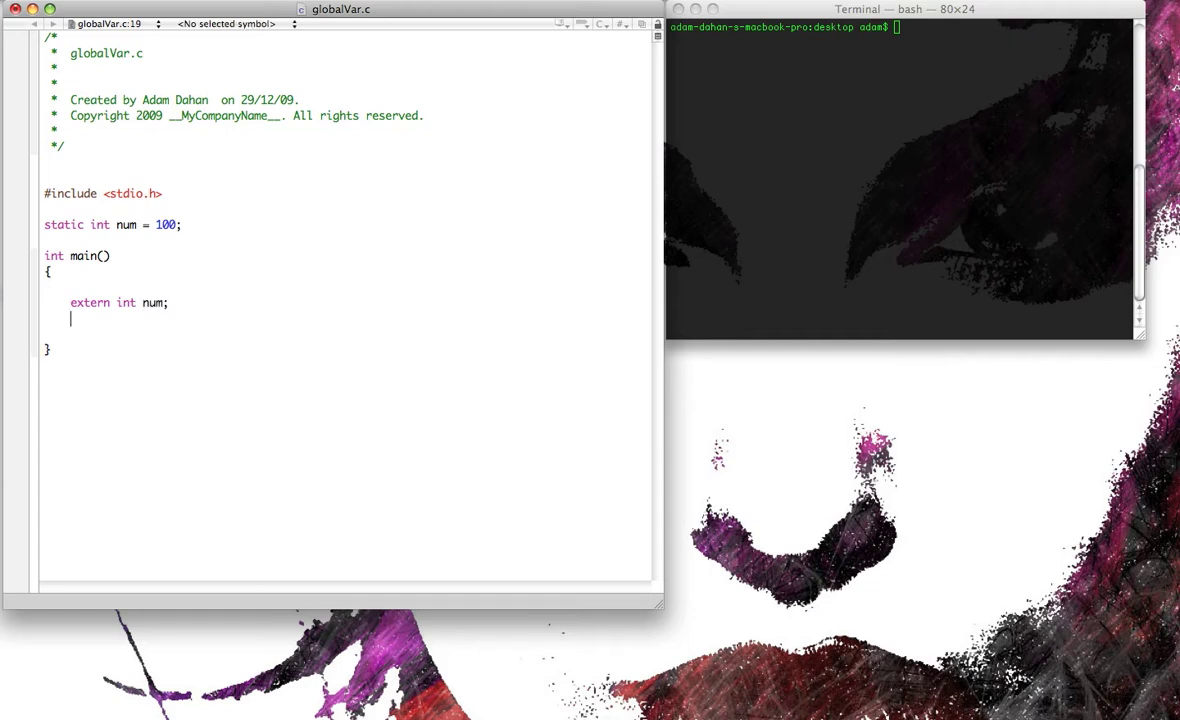
Print num inside main with printf("Num is: %d\n", num);.
type("printf(")
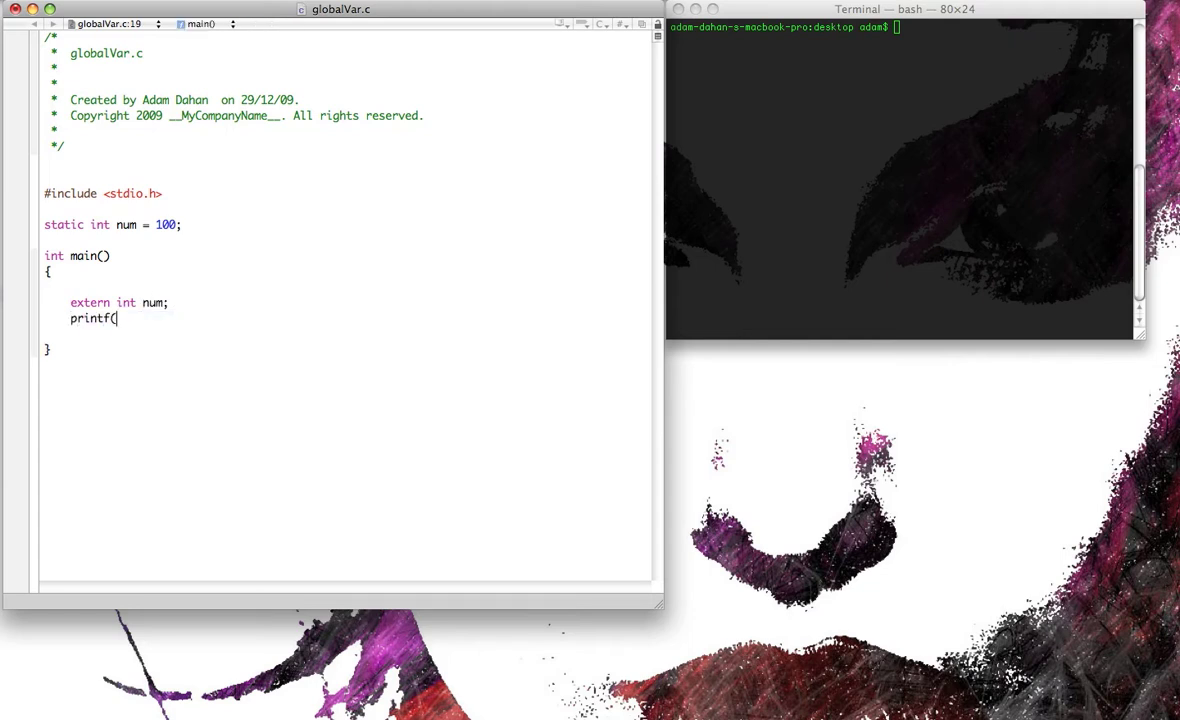
type("\"N")
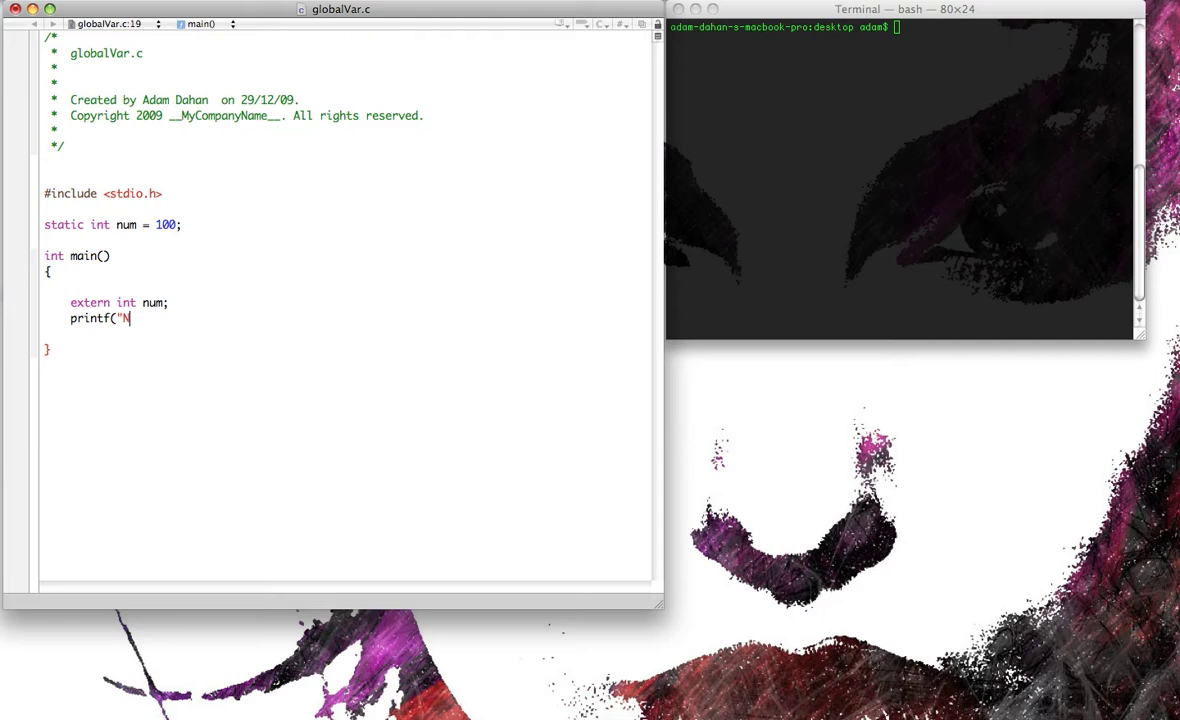
type("um is :")
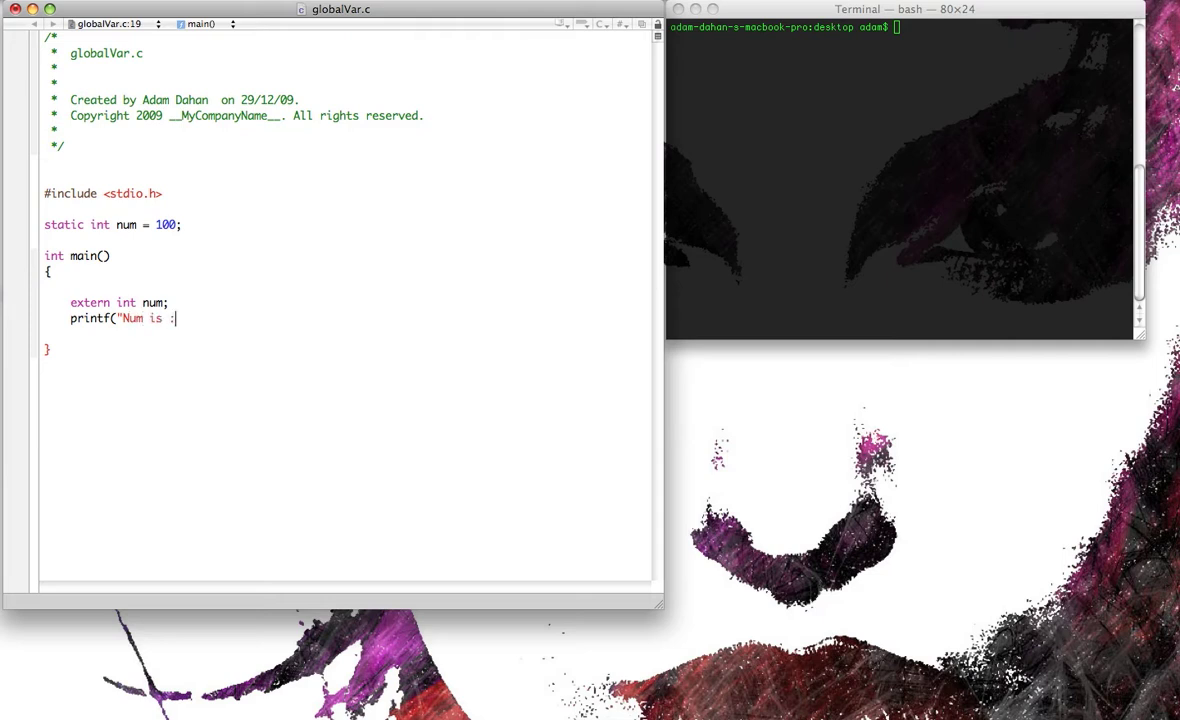
type("%d")
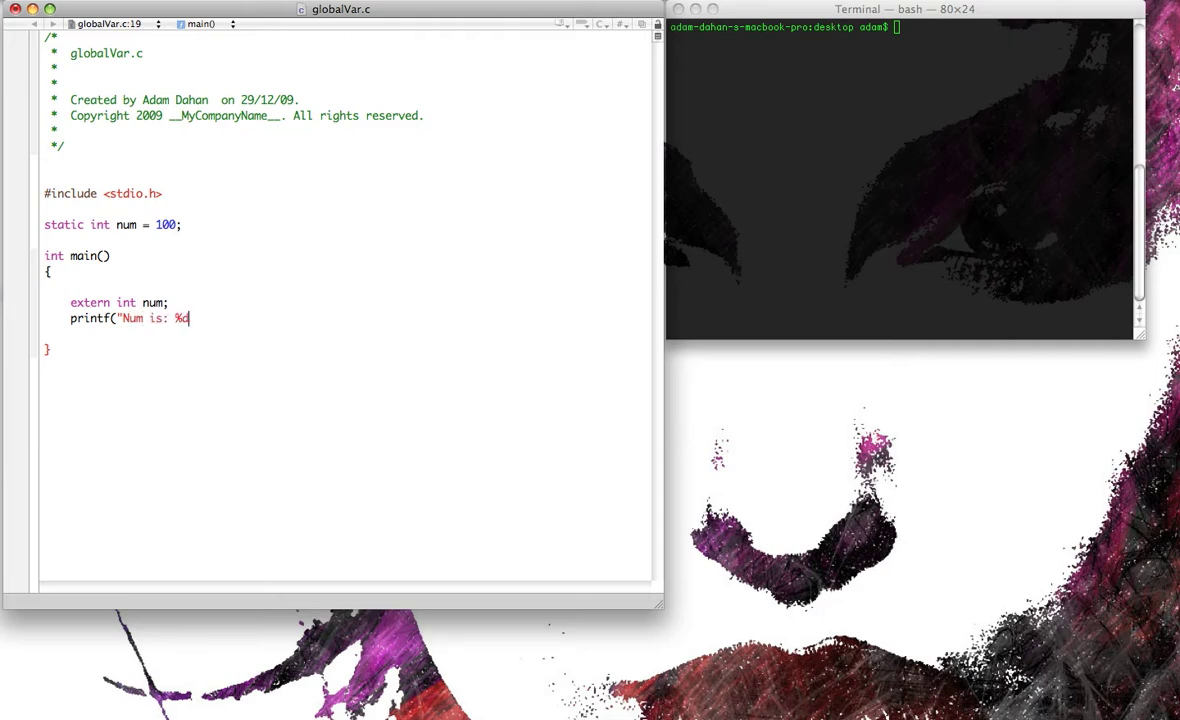
type("\"")
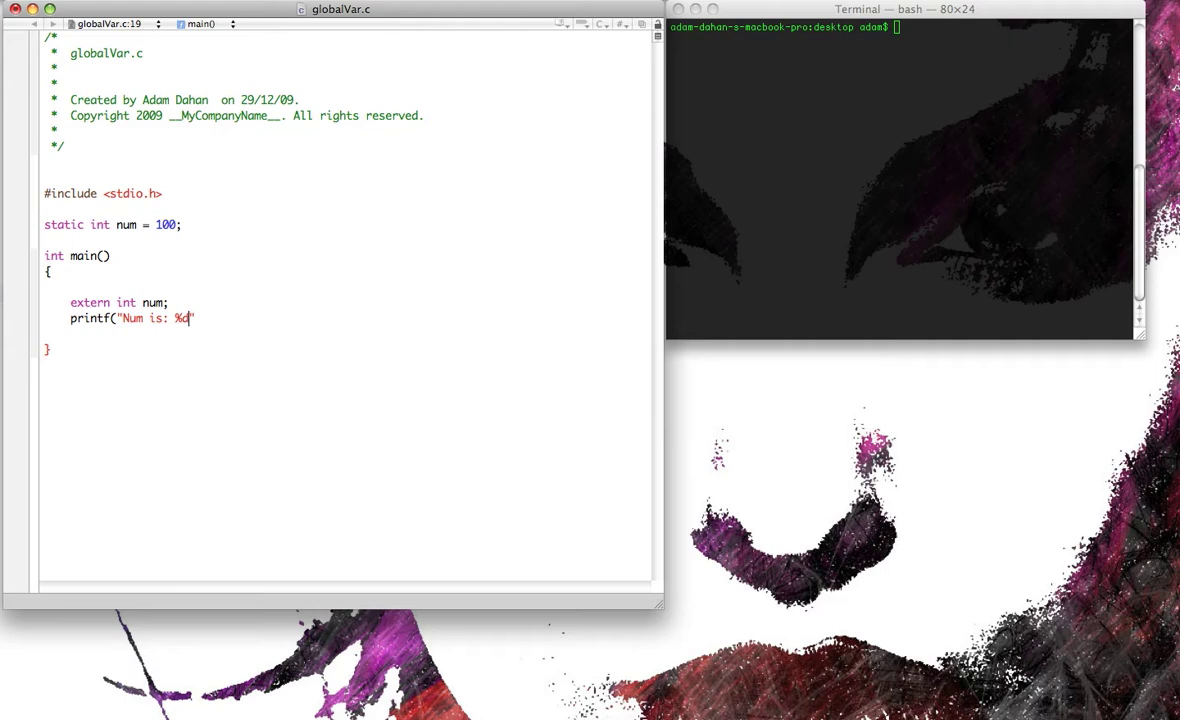
type("\\n\"")
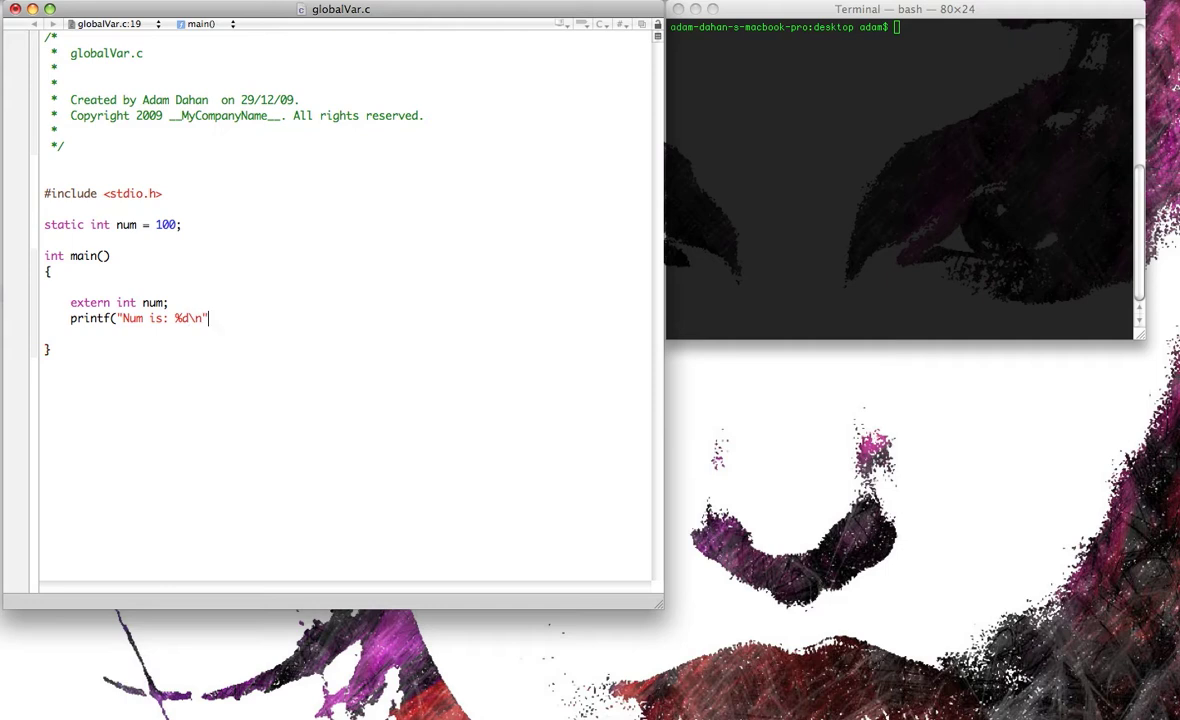
type(", num")
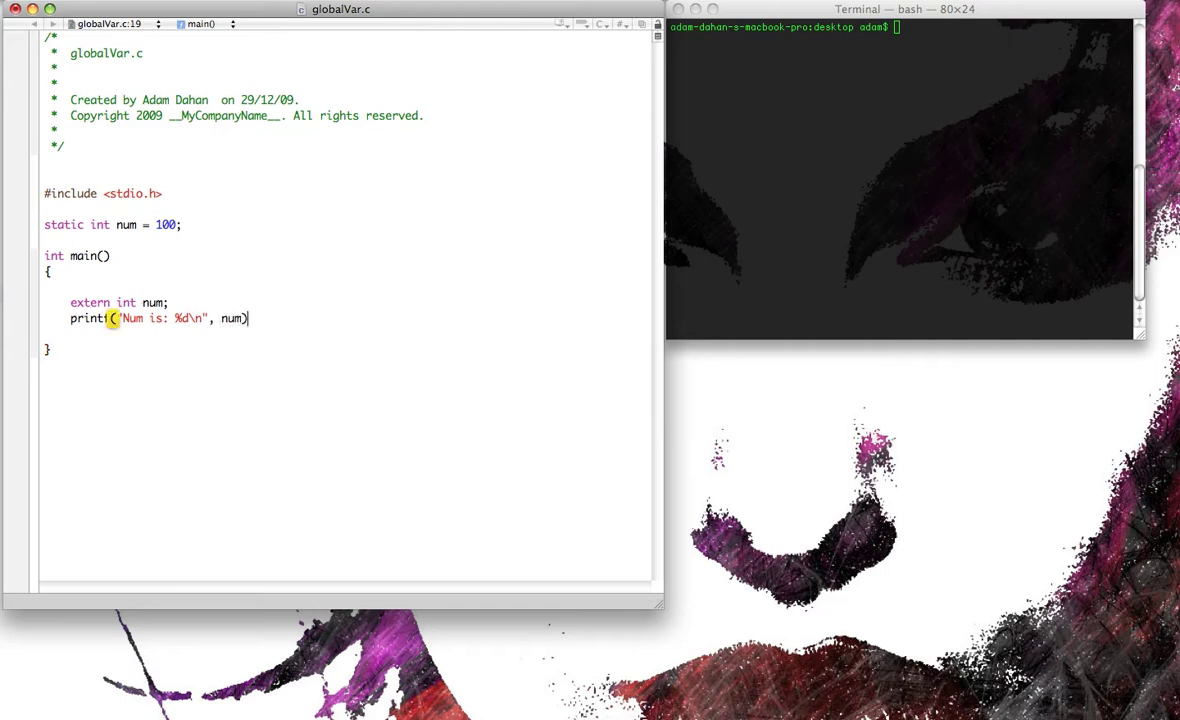
type(";")
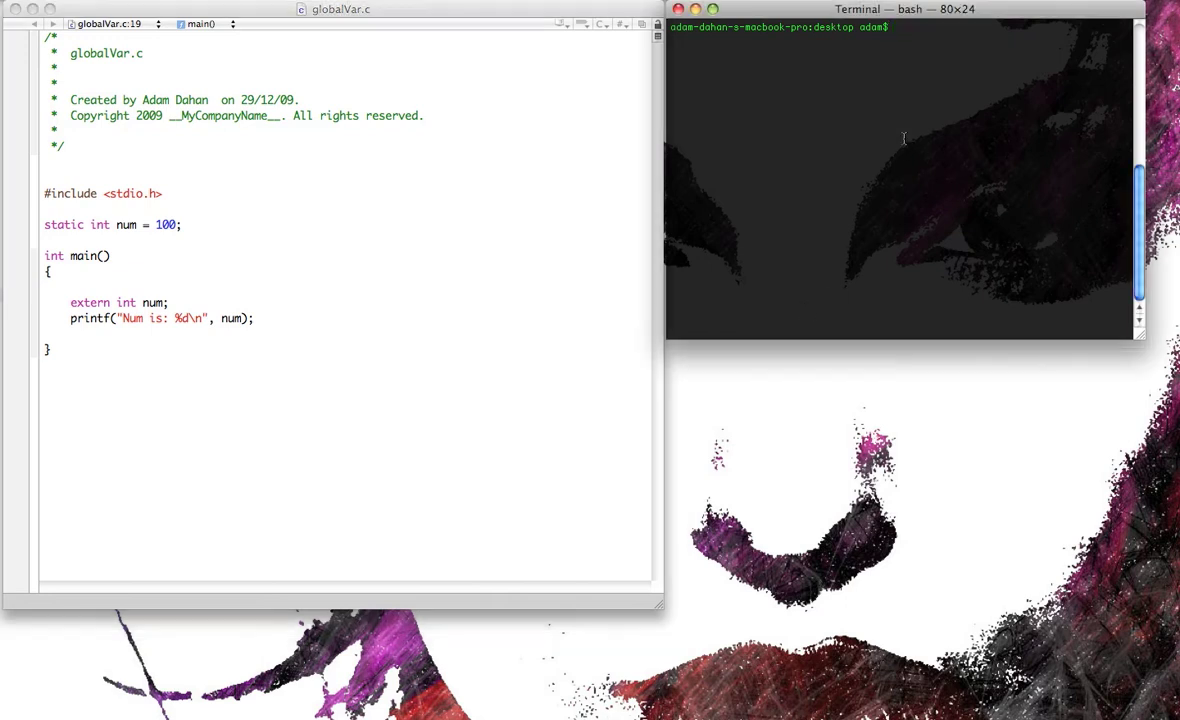
Compile globalVar.c with cc in Terminal and run it to print Num is: 100.
type("cc")
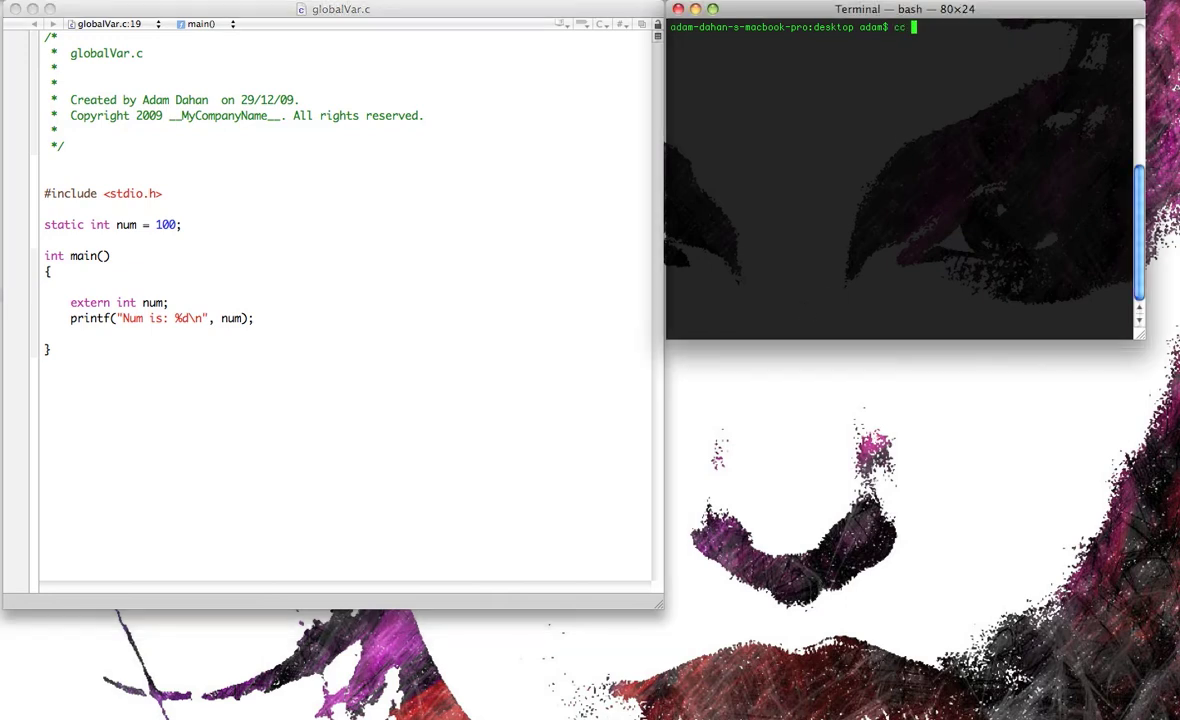
type("globalVar.c")
type("./a.out")
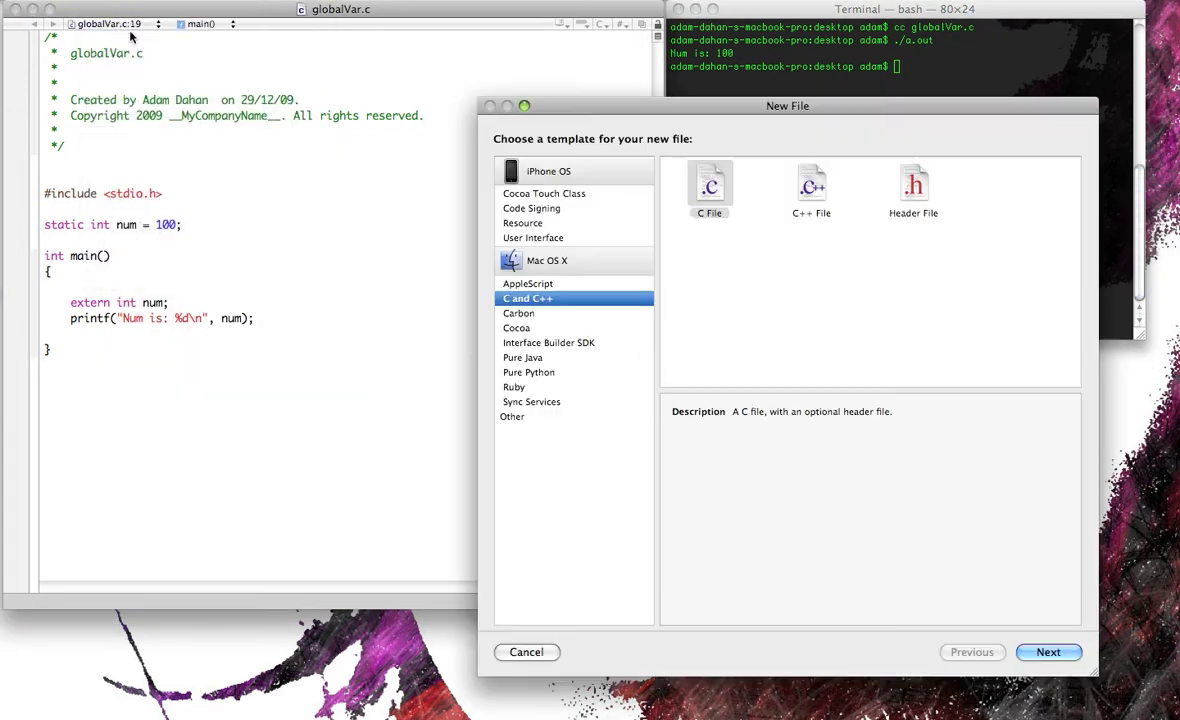
Create globalVarTest.c on the desktop without a companion header file.
left_click(708, 184)
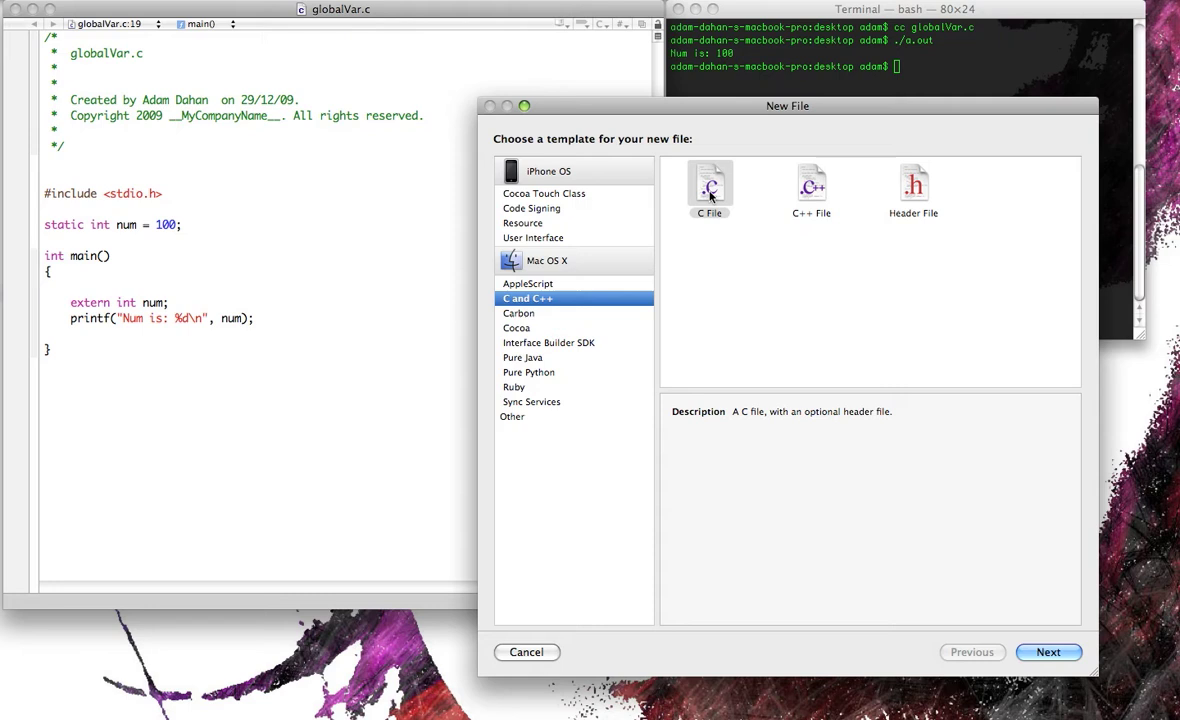
left_click(1048, 652)
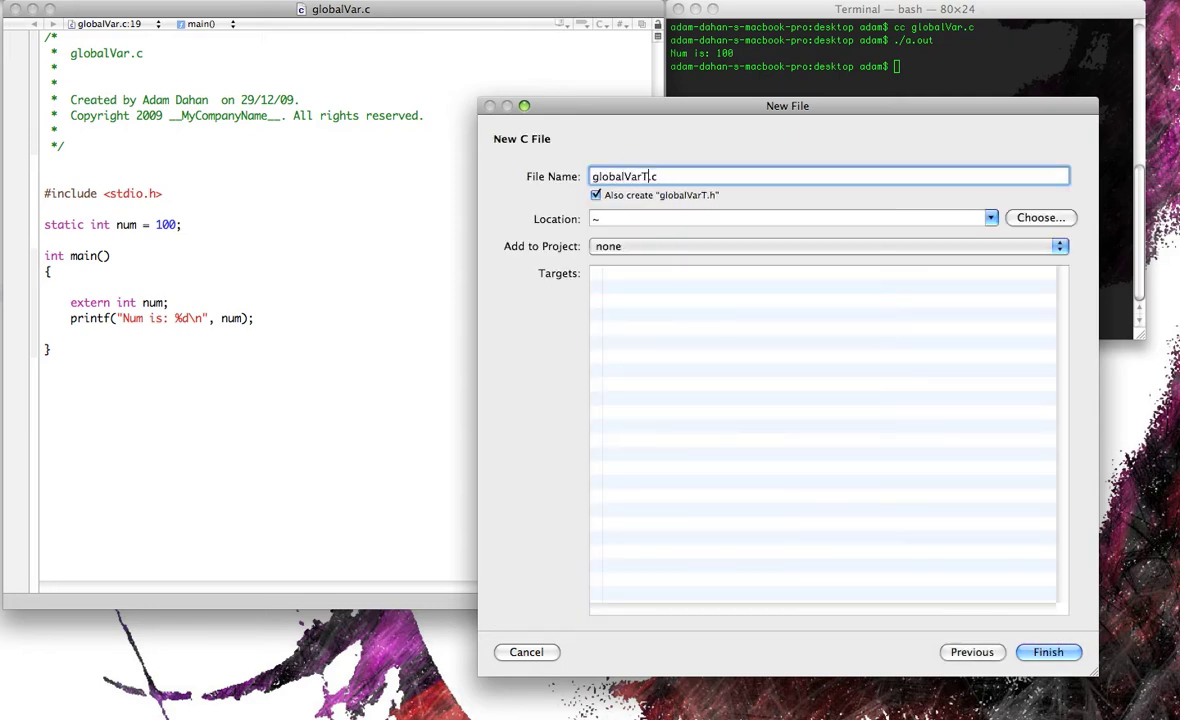
type("est")
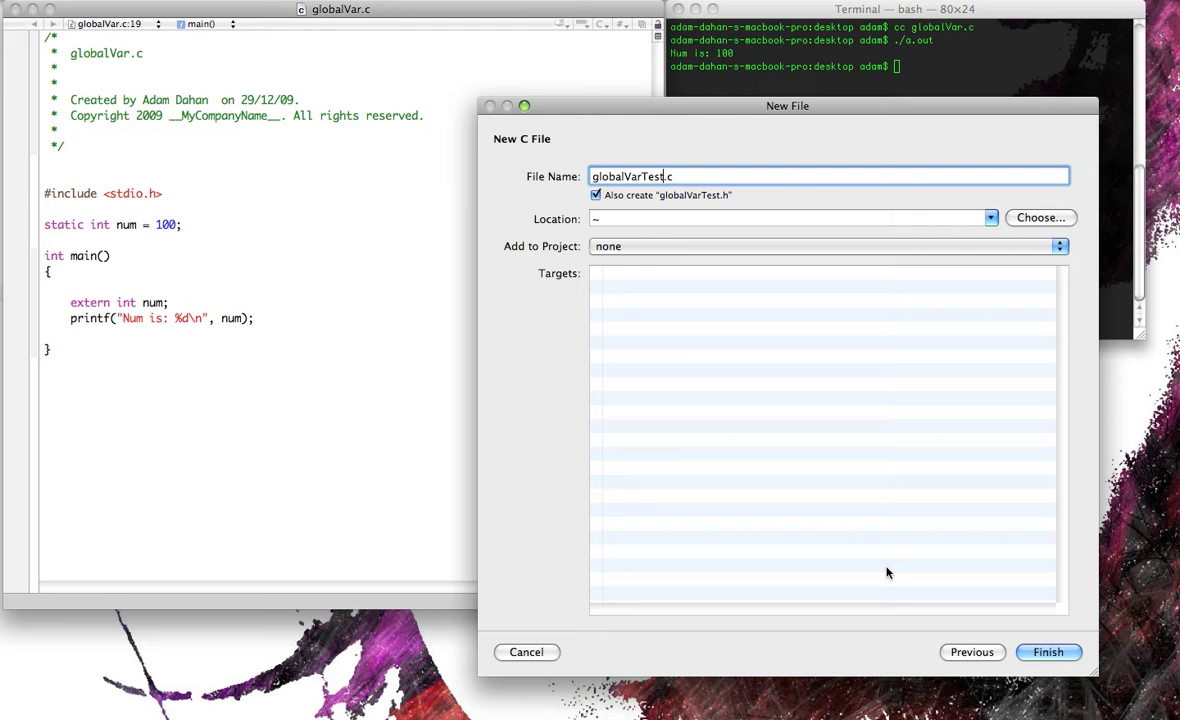
left_click(596, 196)
type("/desktop/")
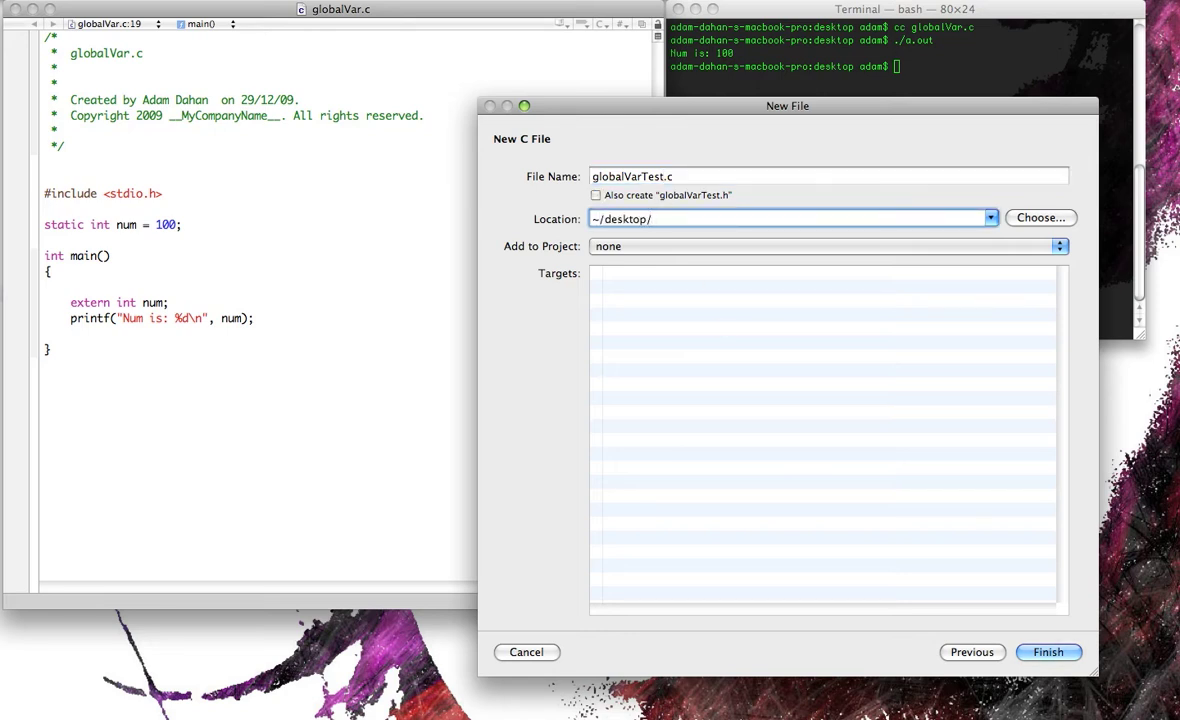
left_click(528, 652)
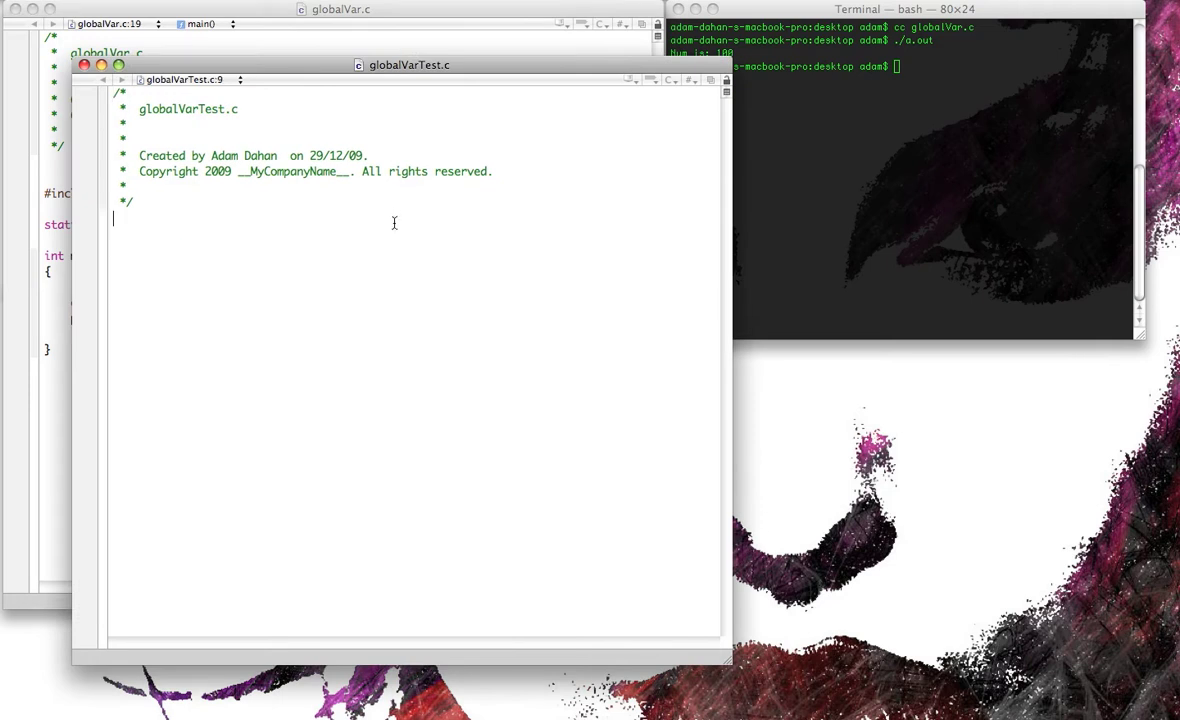
Declare static int sum = 200; in globalVarTest.c.
type("static")
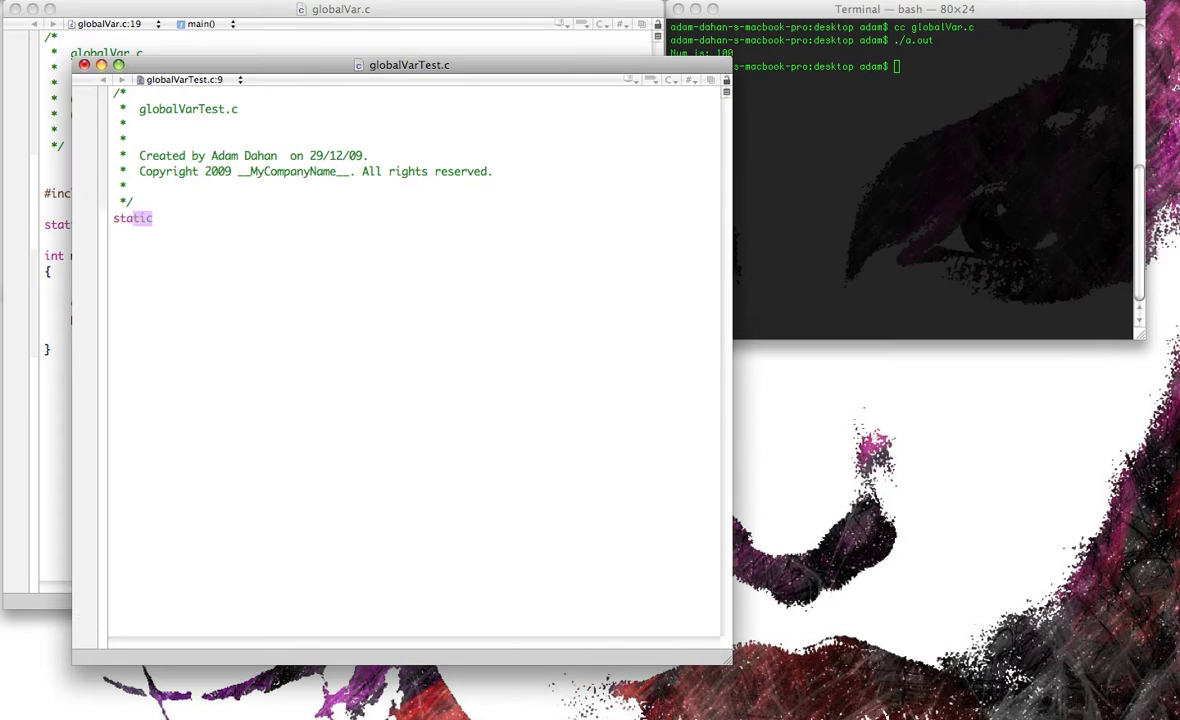
type("int su")
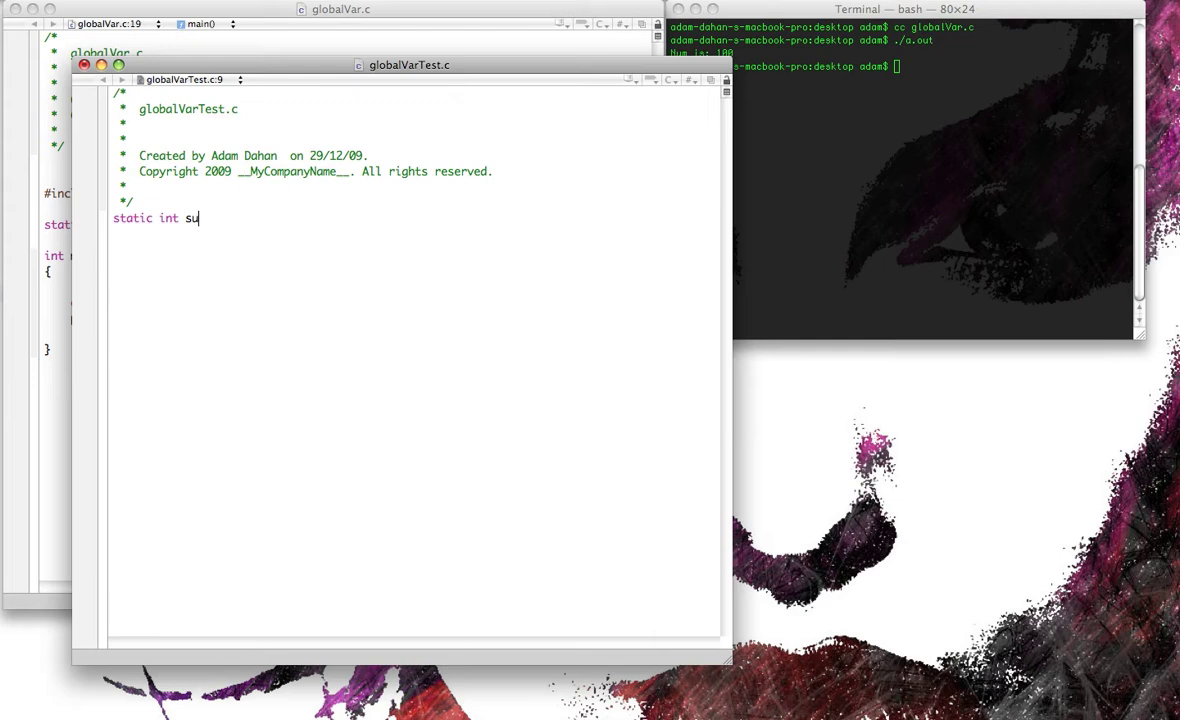
type("m =")
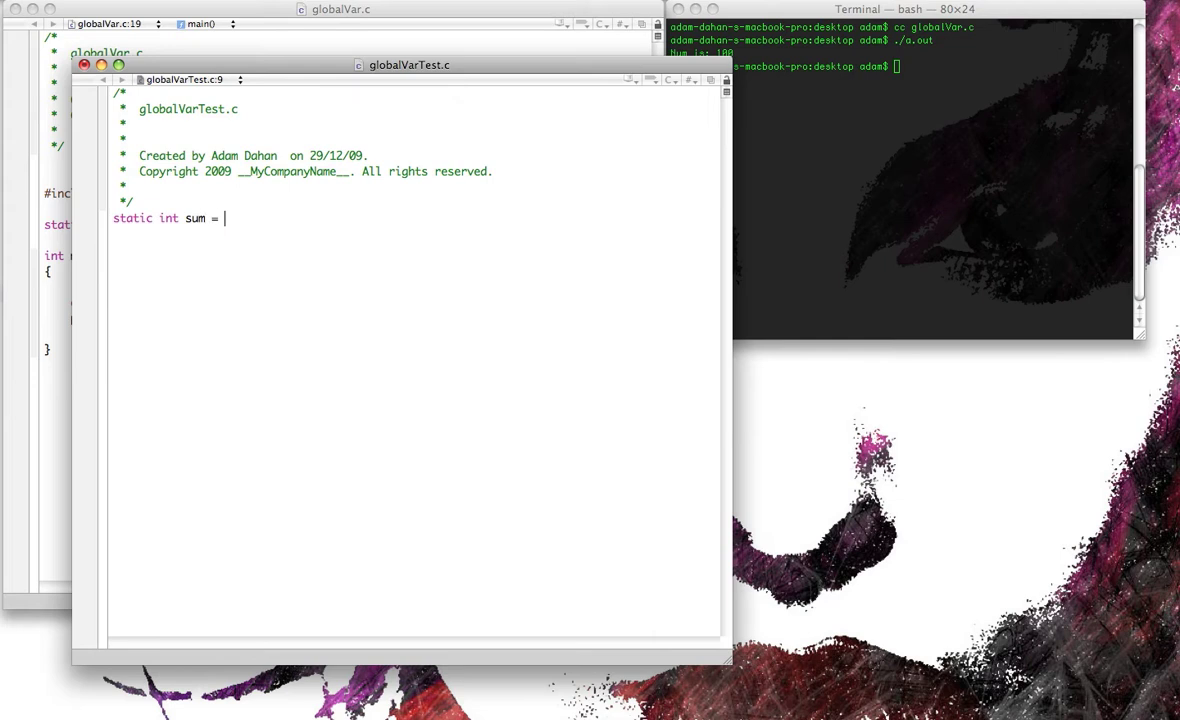
type("200;")
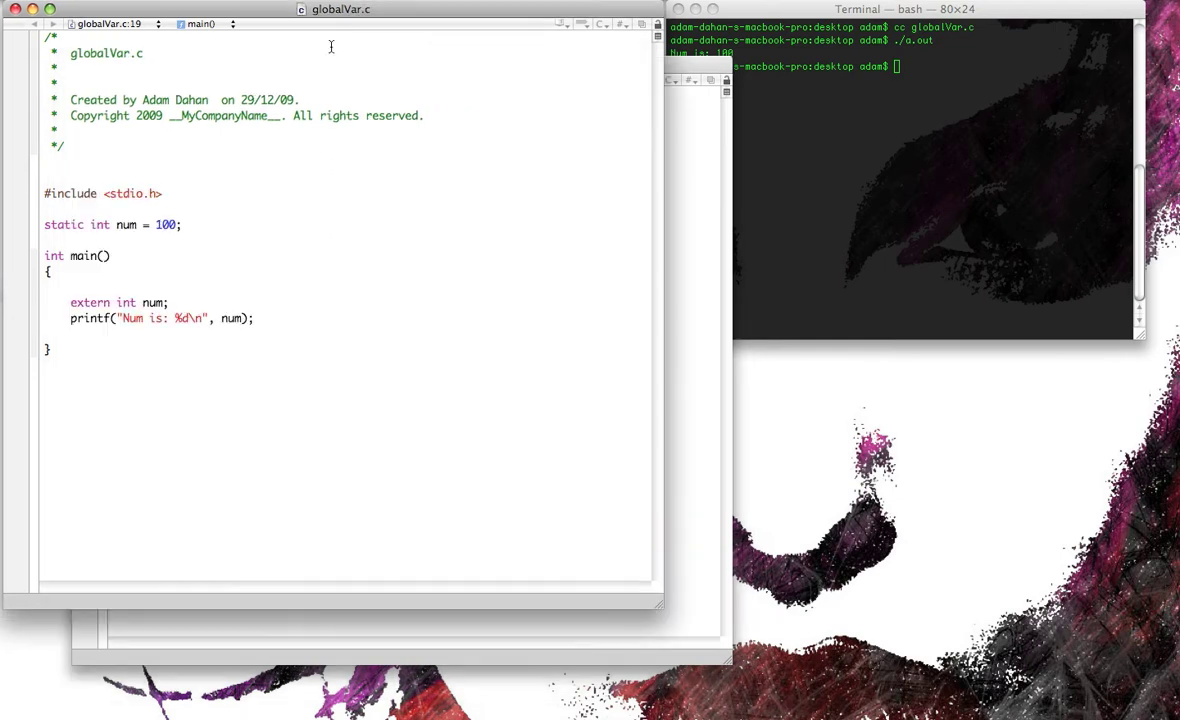
Declare extern int sum; in main after the Num printf line.
left_click(260, 318)
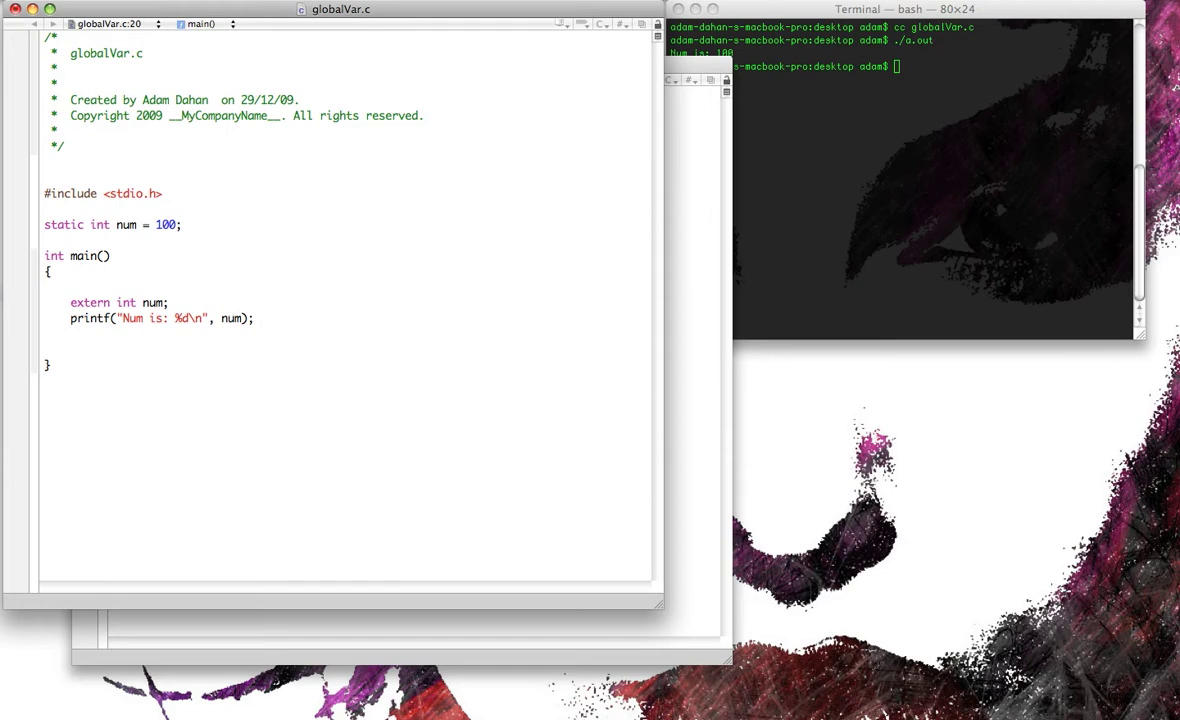
type("extern")
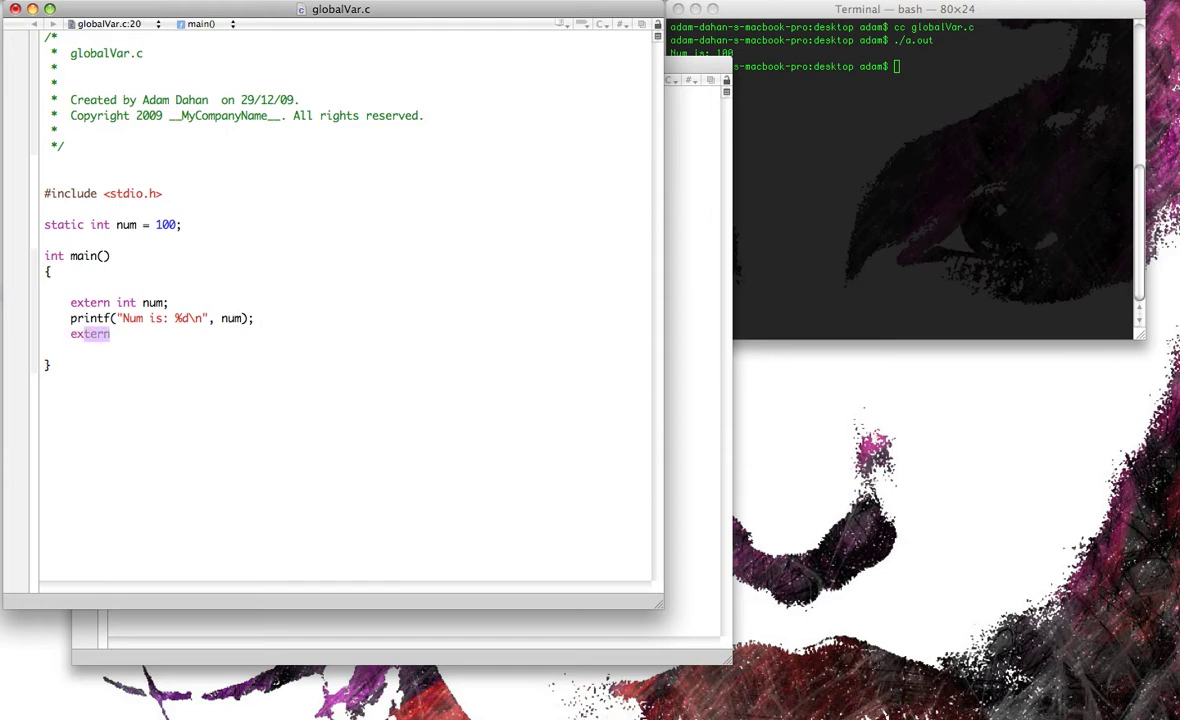
type("int sum")
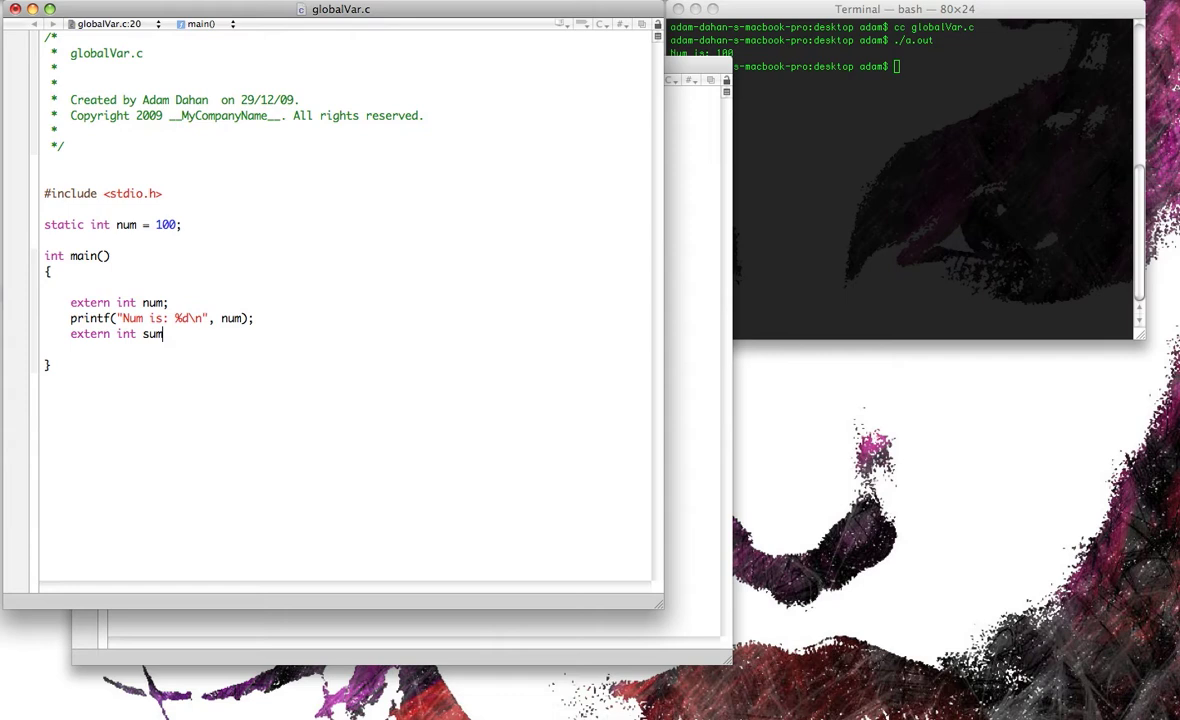
type(";")
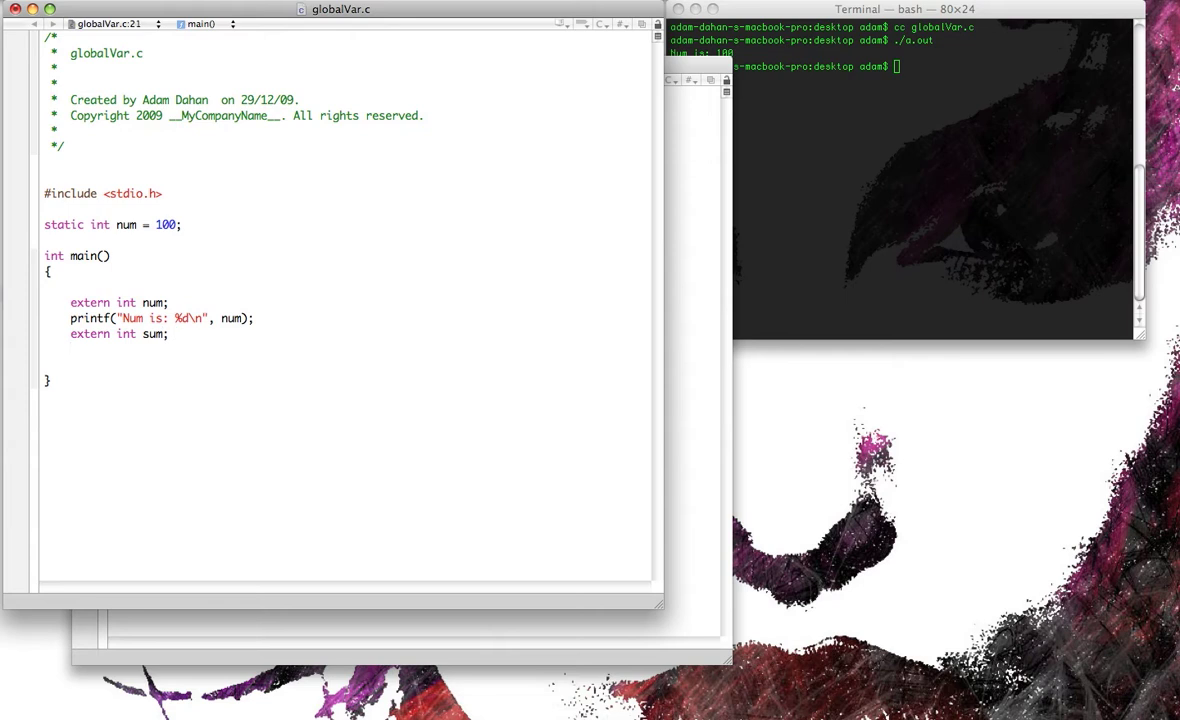
Print sum with printf("Sum is: %d\n", sum);.
type("printf(\"")
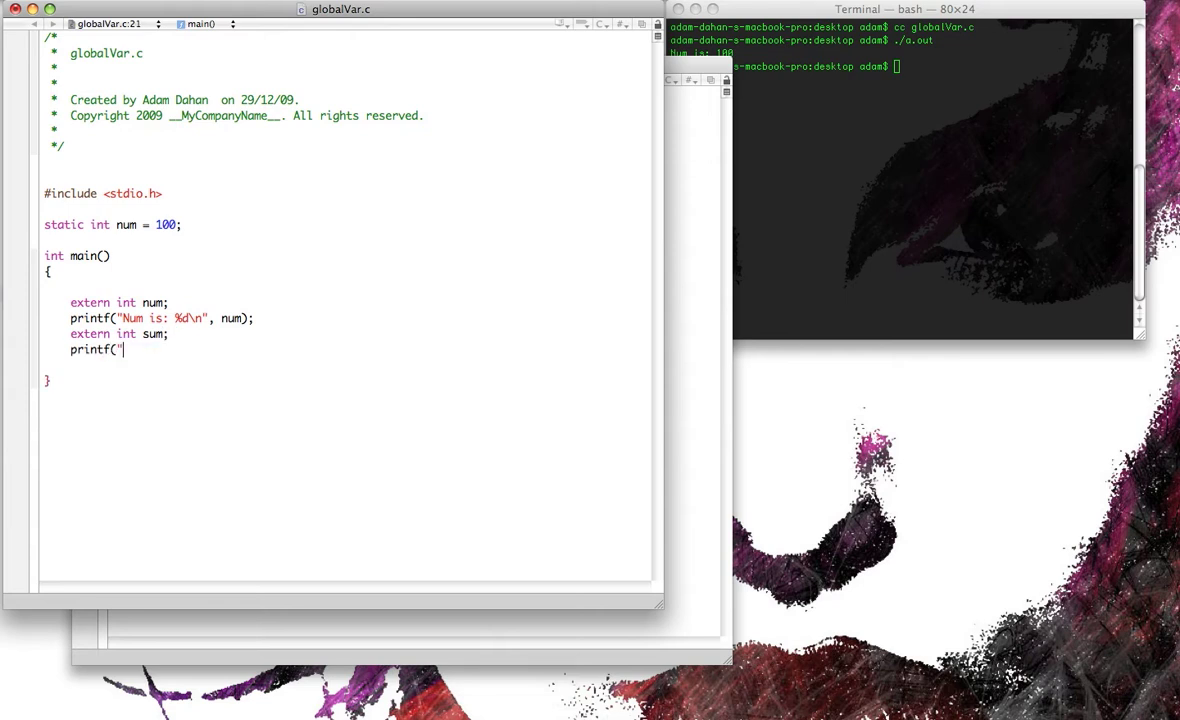
type("Sum is:")
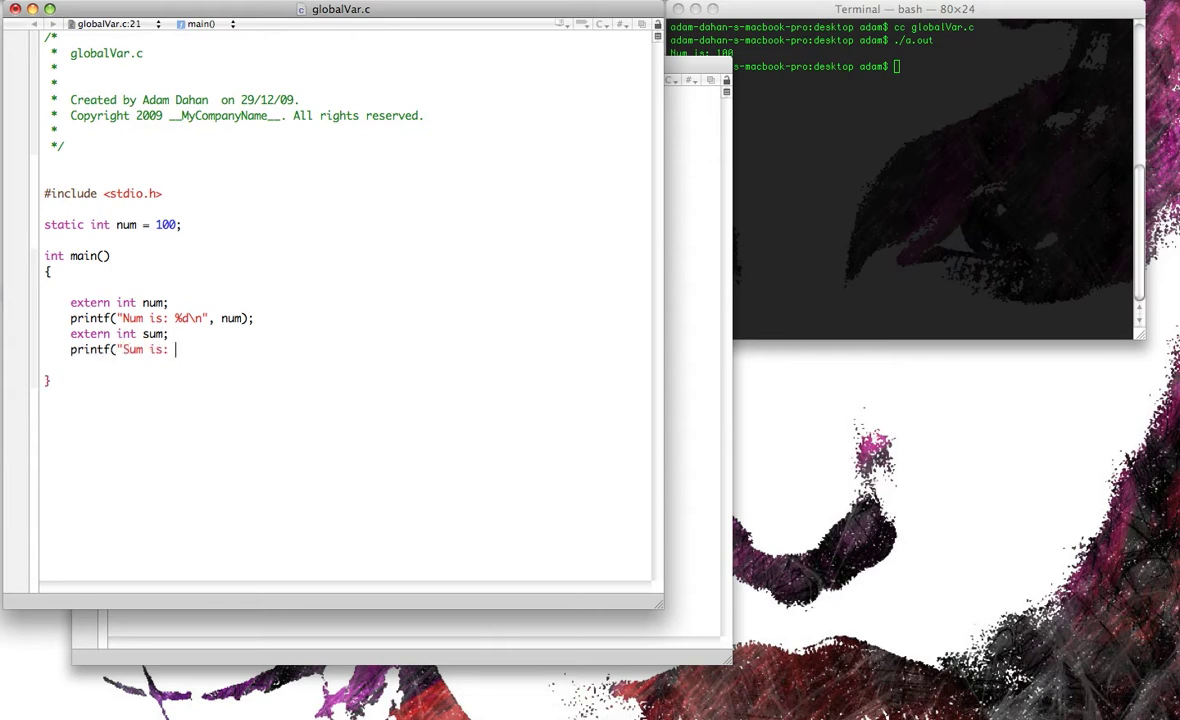
type("%d")
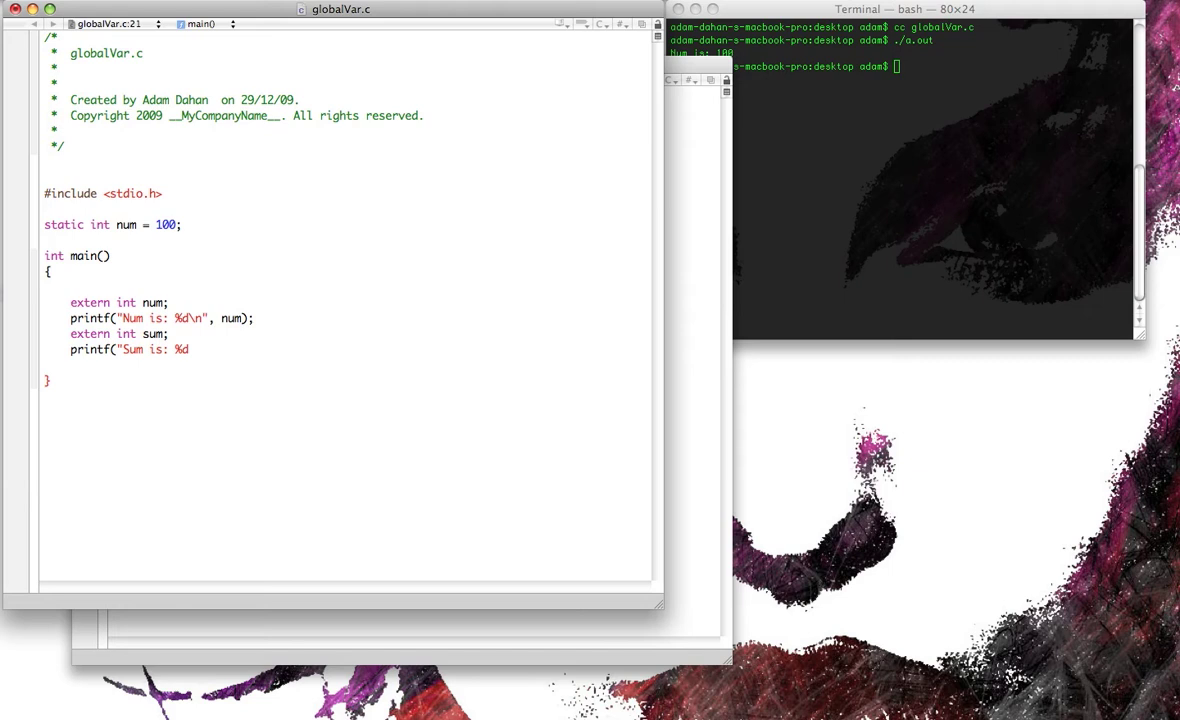
type("\\n\", sum);")
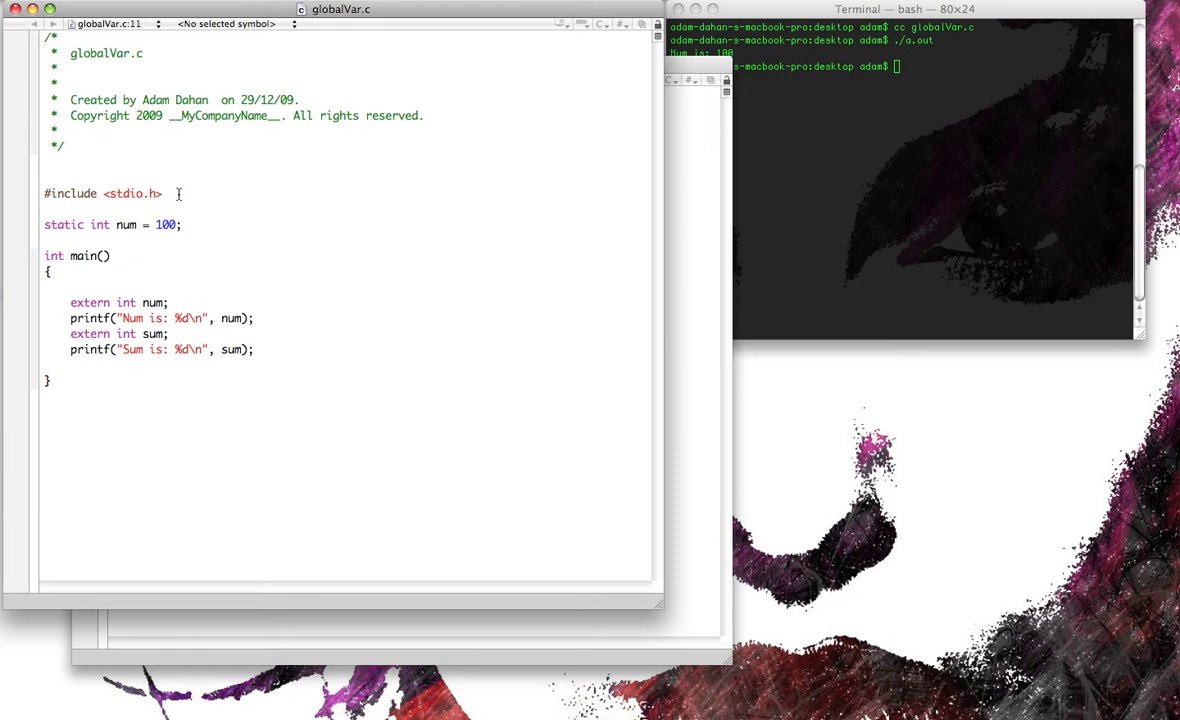
Add #include "globalVarTest.c" right after the stdio include in globalVar.c.
left_click(176, 192)
type("#include")
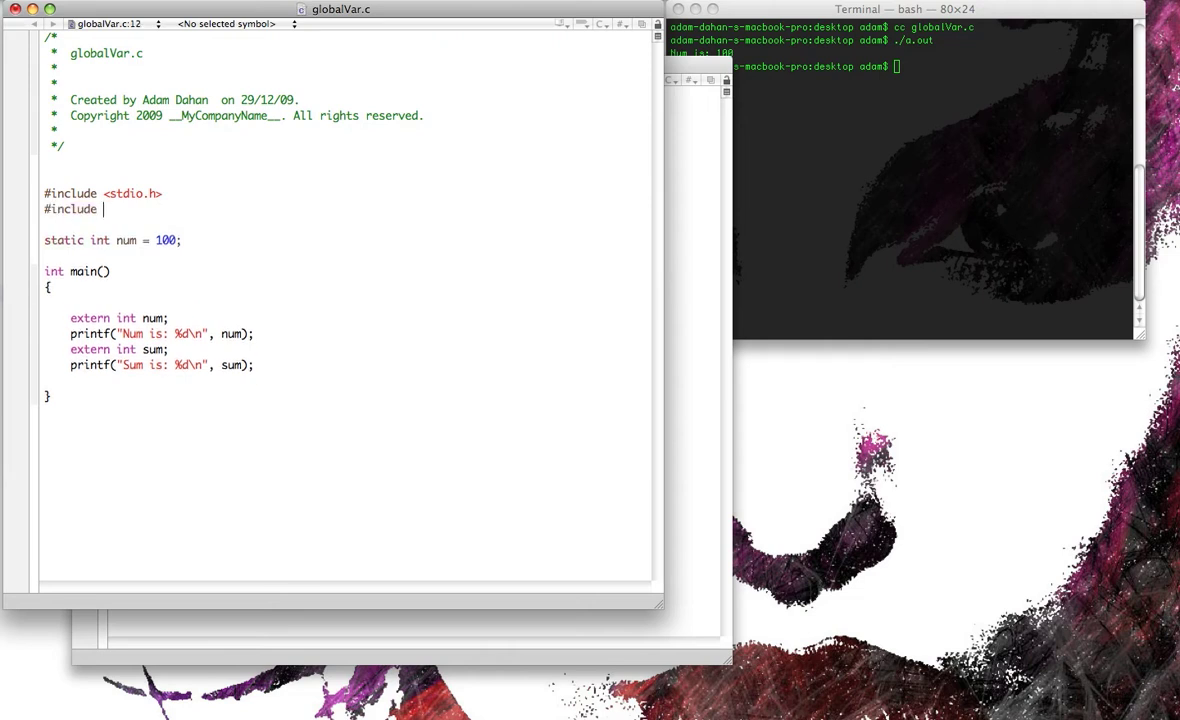
type("\"globalVar\"")
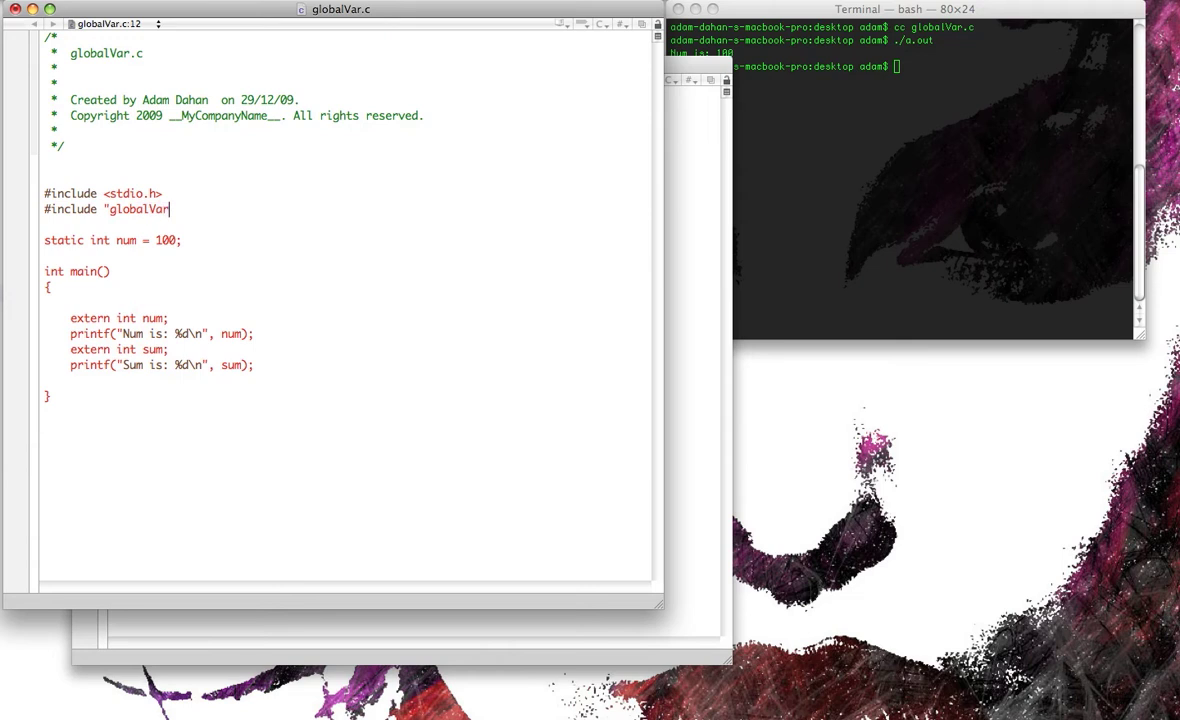
type("Test.")
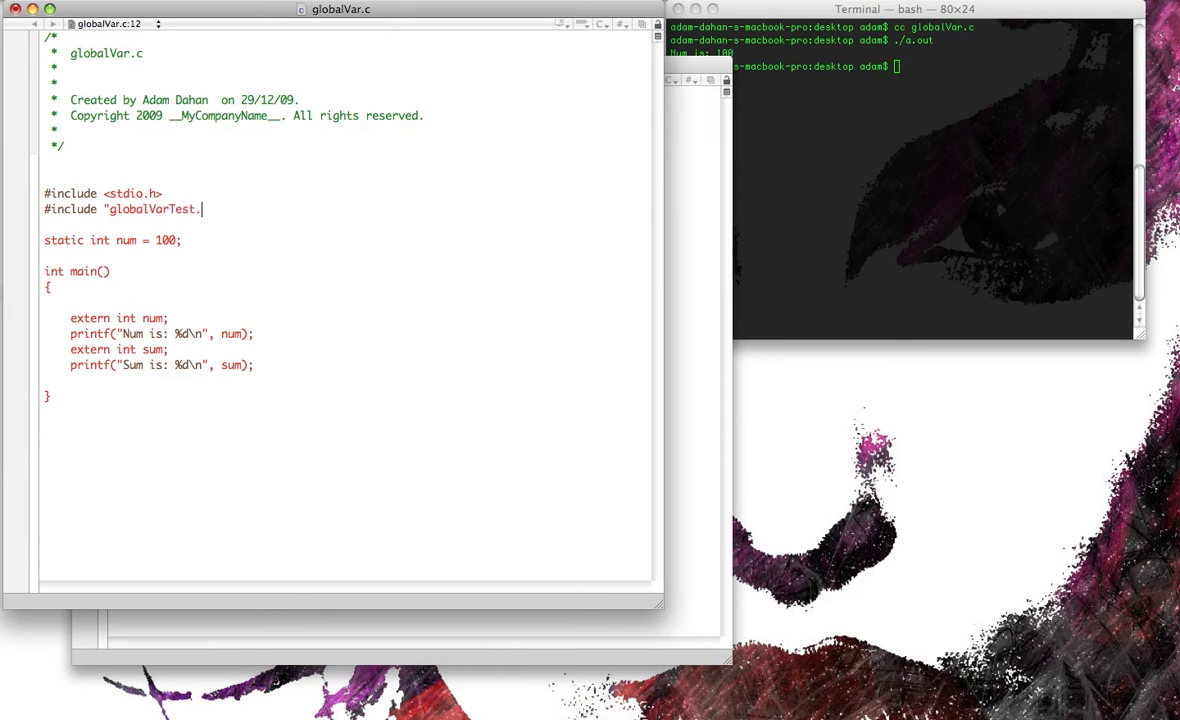
type("c\"")
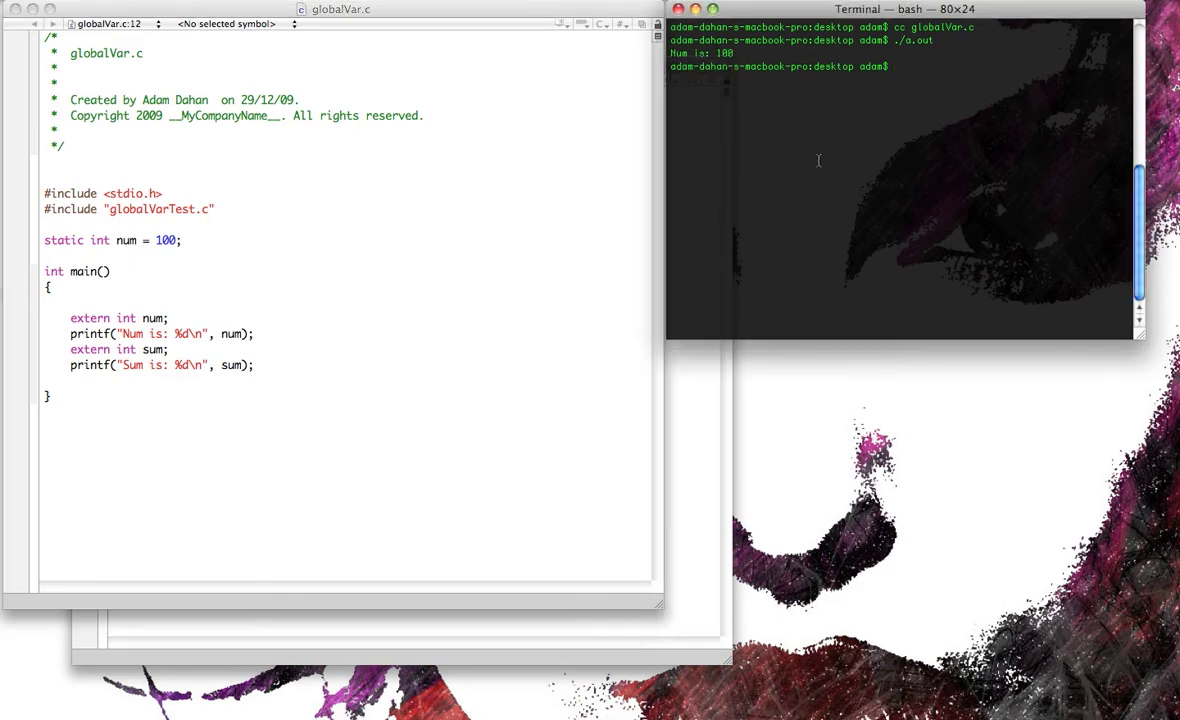
Enter cc globalVar.c globalVarTest.c at the Terminal prompt without running it yet.
type("cc")
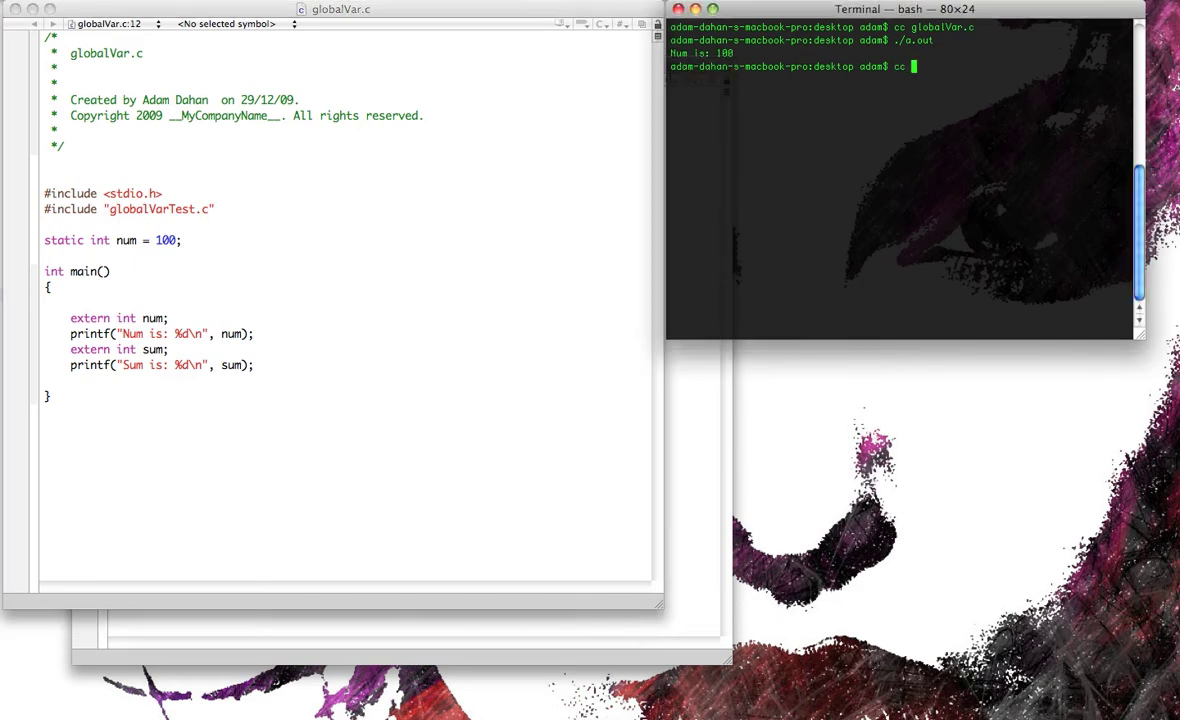
type("globalVar.c")
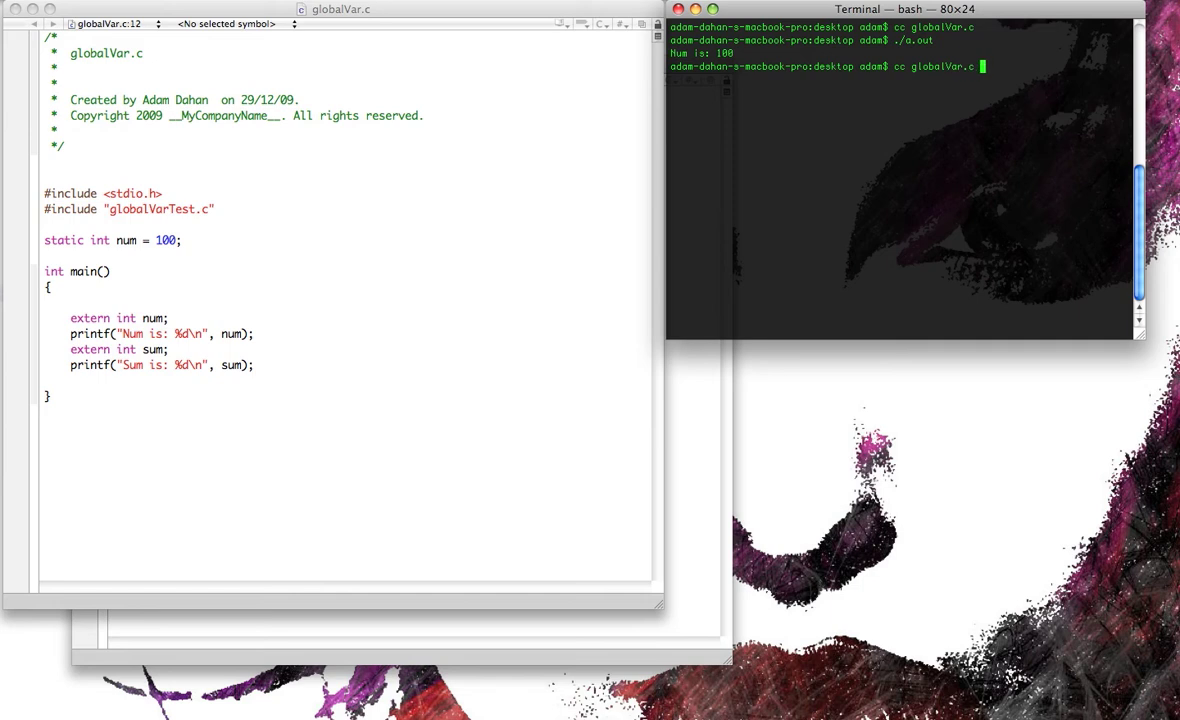
type("globalVa")
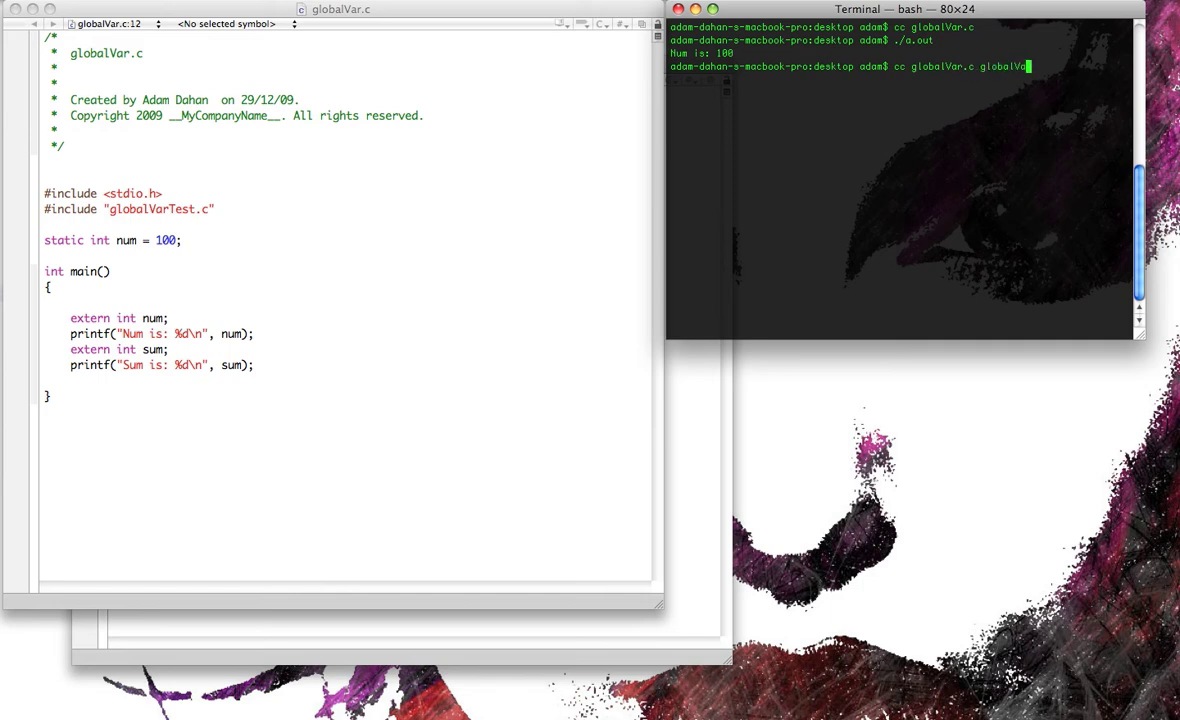
type("rTest.c")
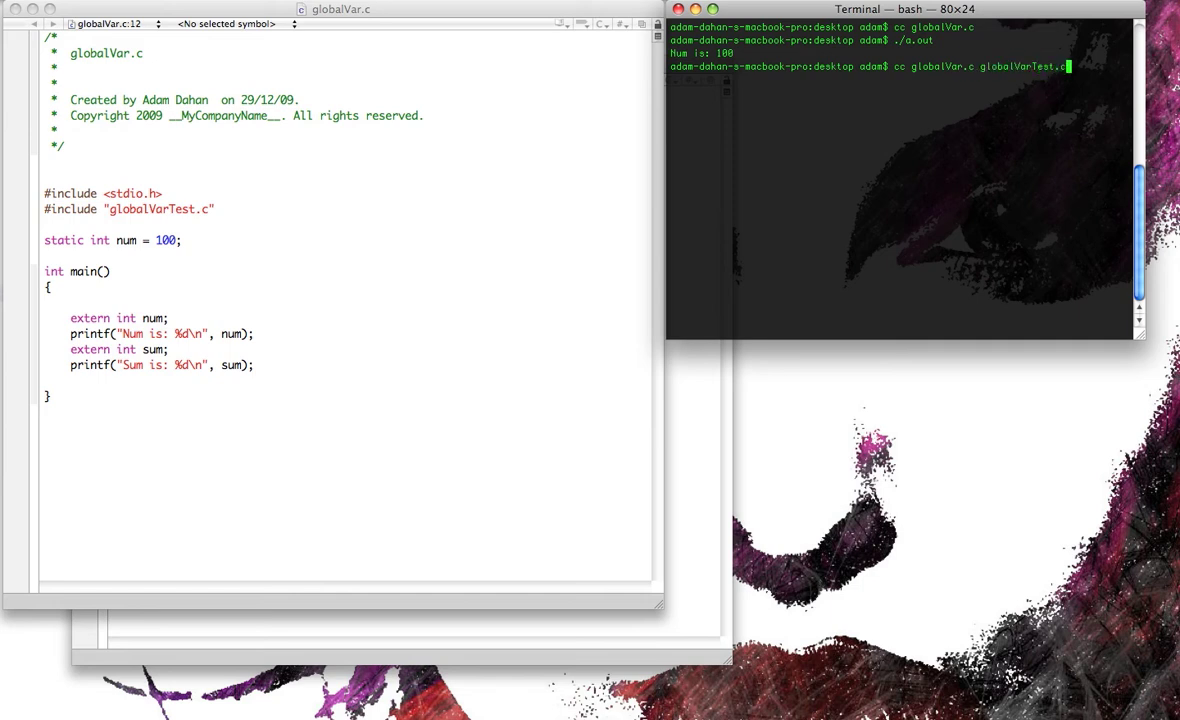